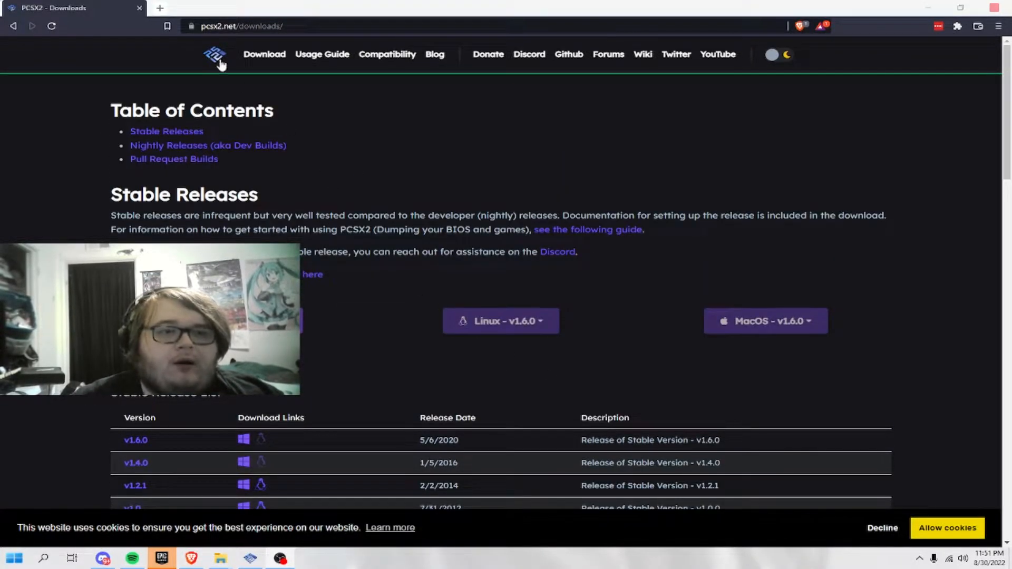
Return to the PCSX2 website homepage from the downloads page via the header logo.
click(215, 54)
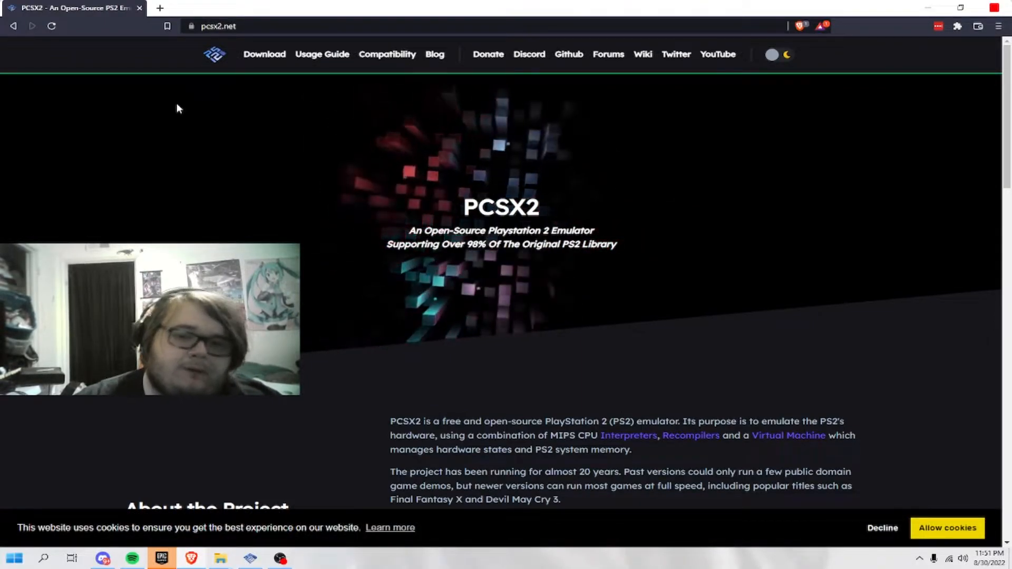
mouse_move(172, 112)
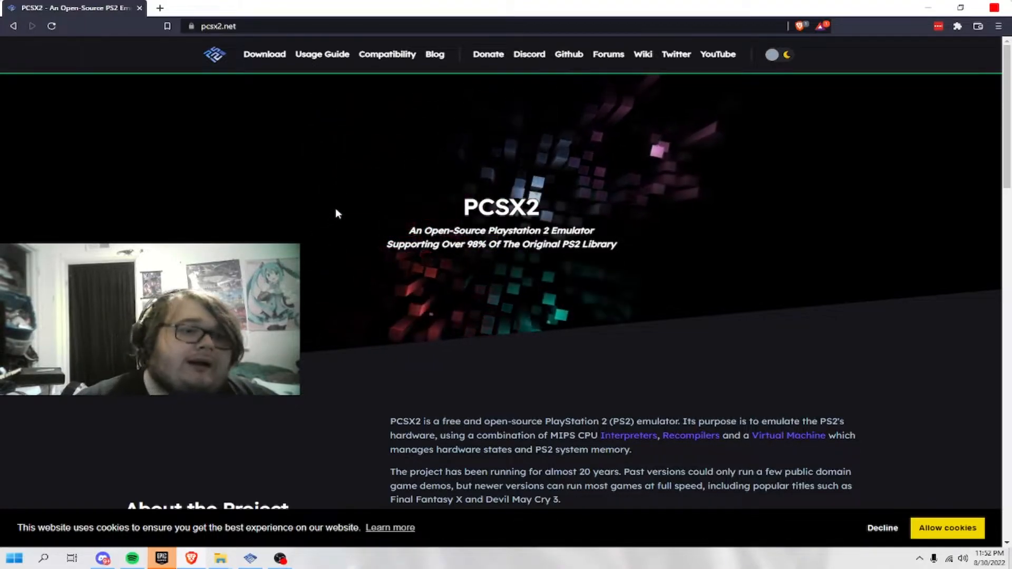
Open the PCSX2 downloads page and browse through the Stable and Nightly builds.
click(264, 54)
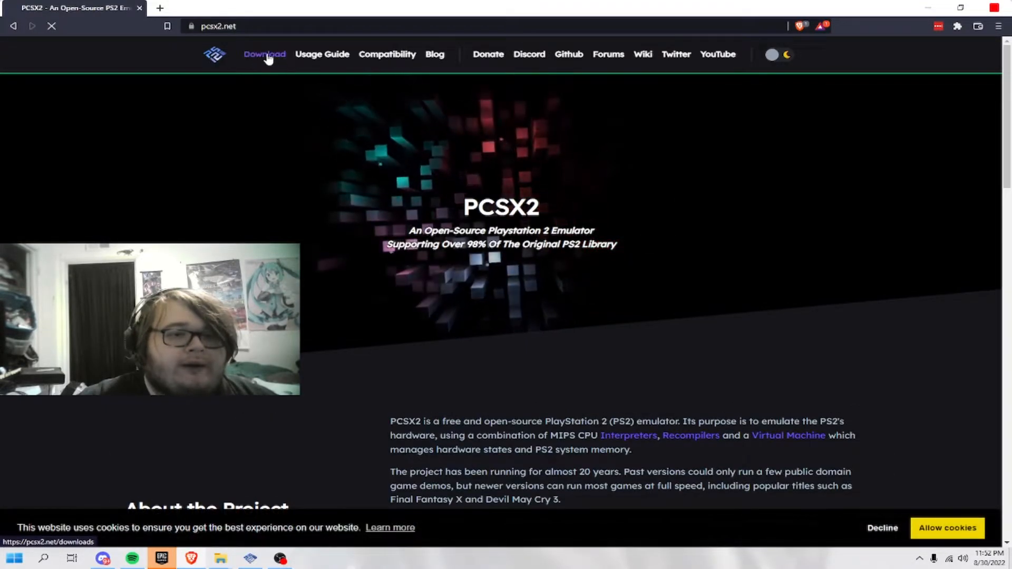
click(265, 54)
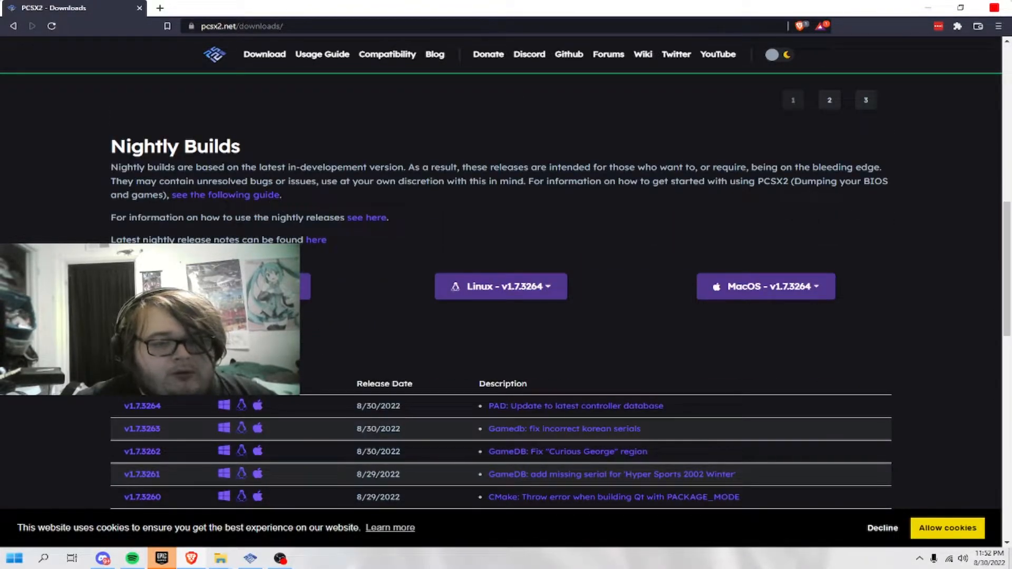
scroll(up, 3)
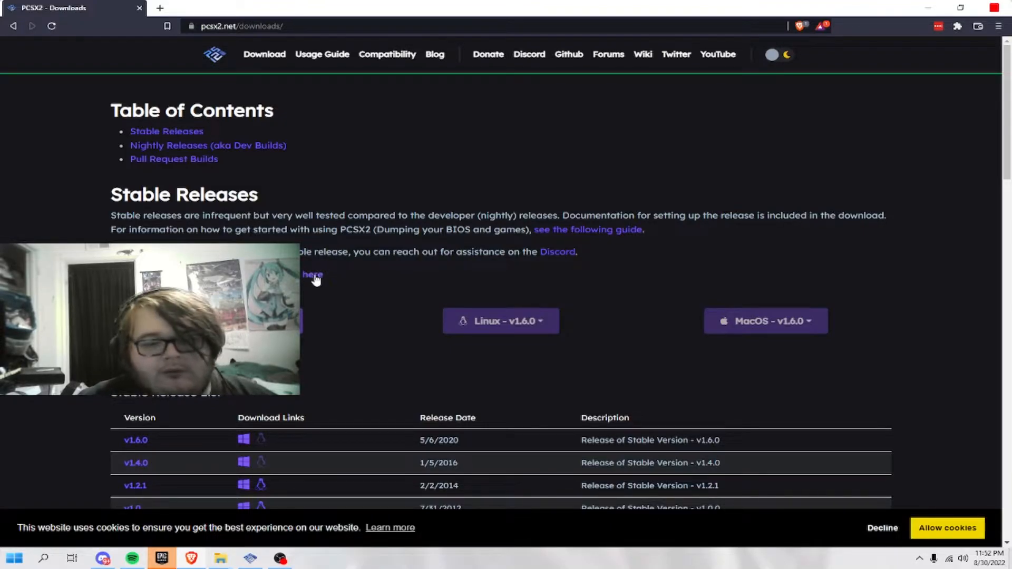
scroll(down, 3)
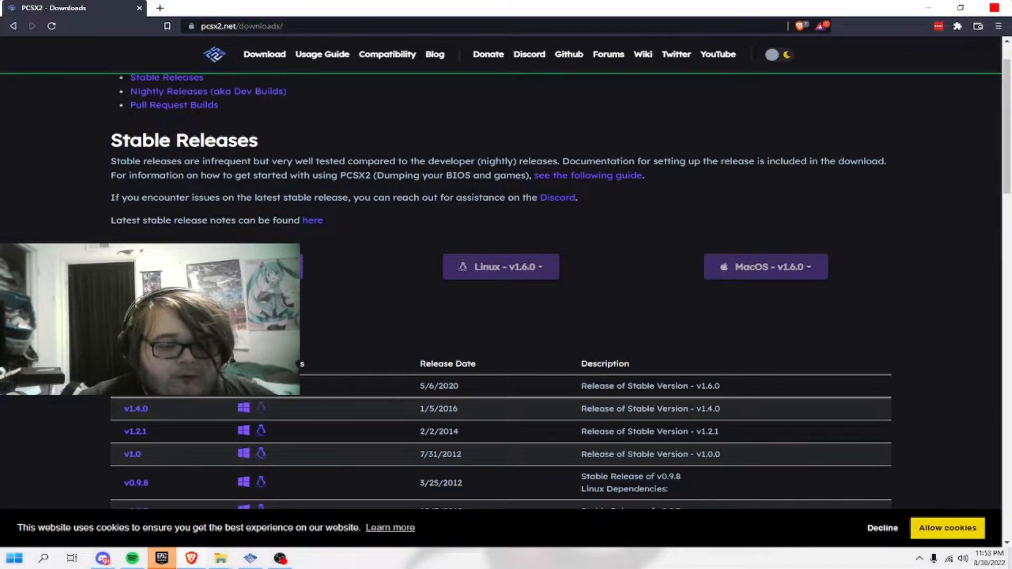
scroll(down, 3)
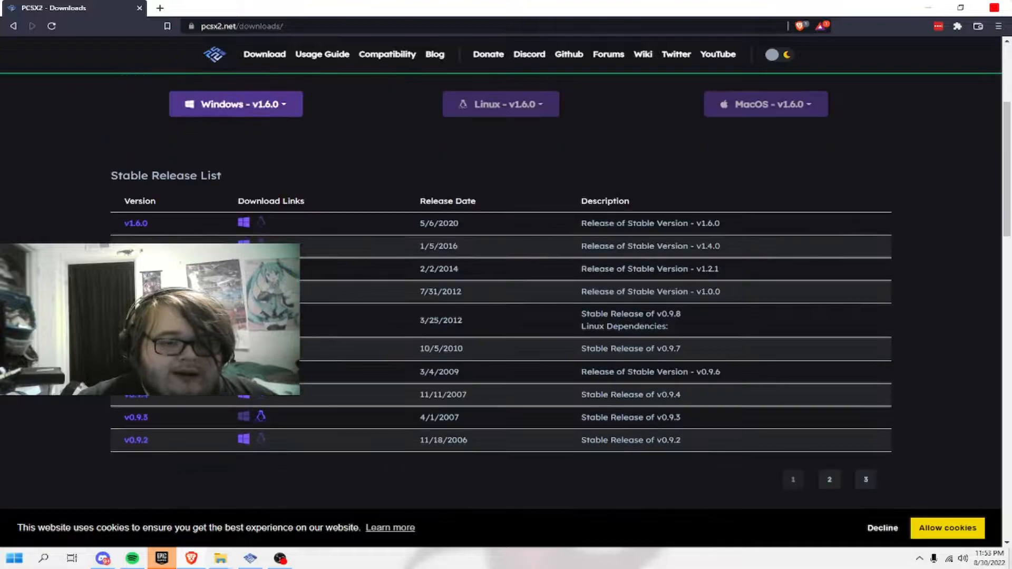
scroll(down, 3)
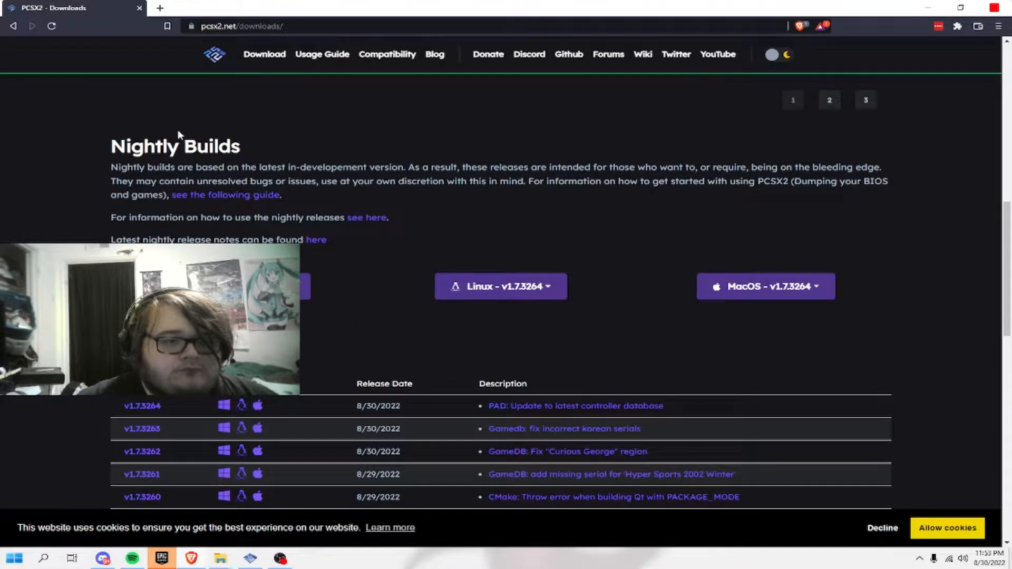
mouse_move(340, 163)
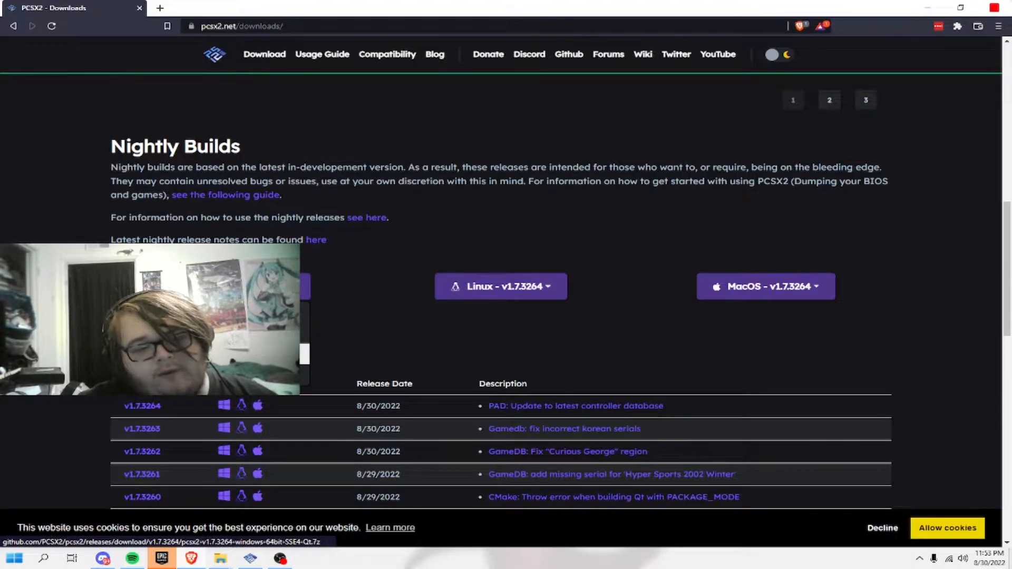
scroll(down, 3)
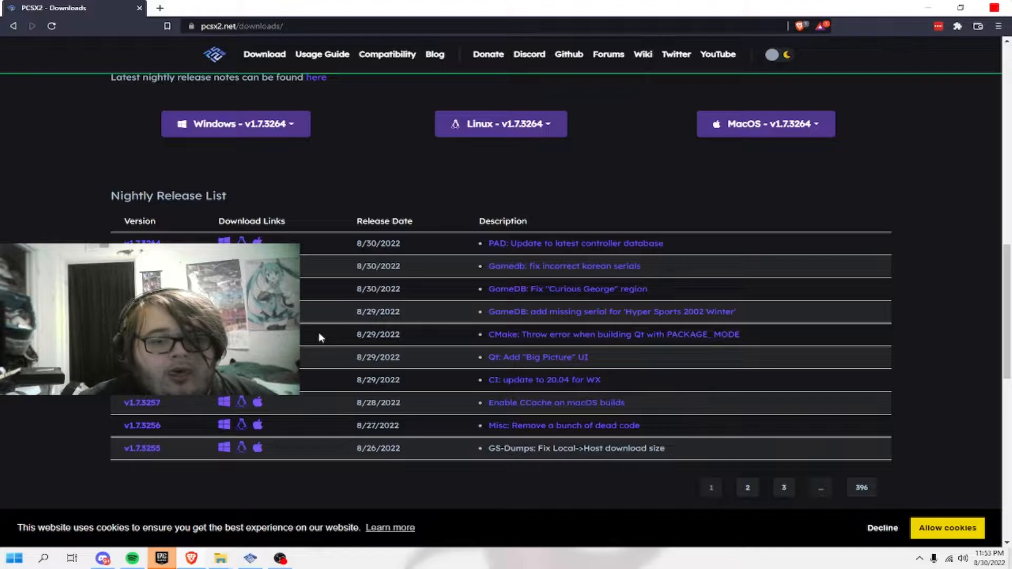
scroll(down, 3)
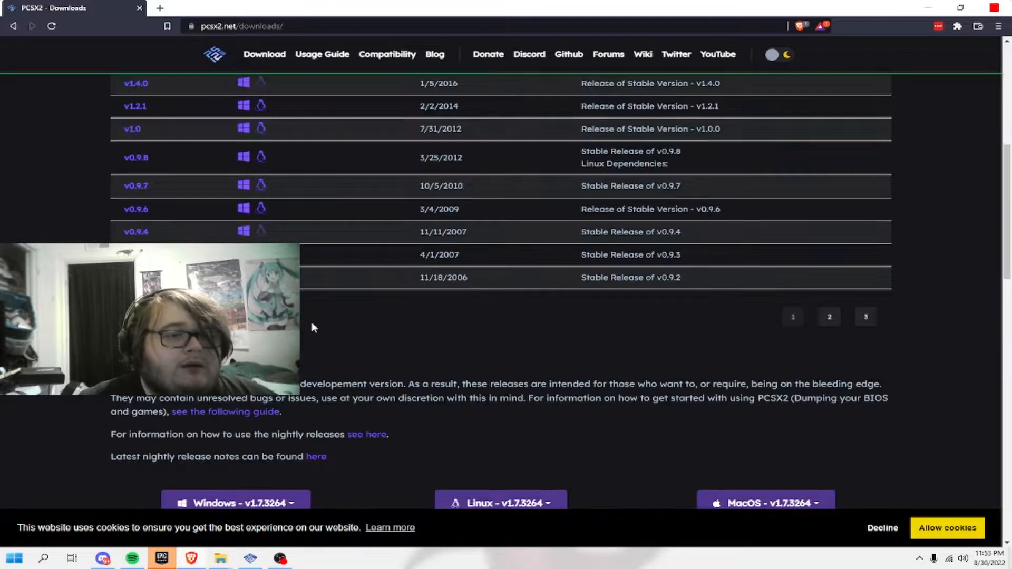
scroll(down, 3)
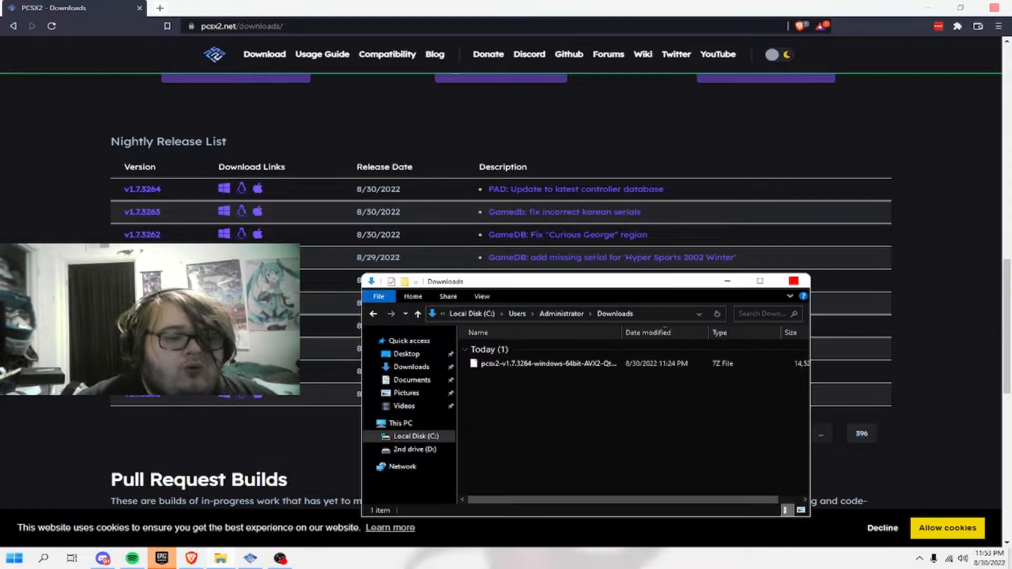
Extract the pcsx2-v1.7.3264-windows-64bit-AVX2-Qt archive with 7-Zip into a same-named folder.
click(548, 364)
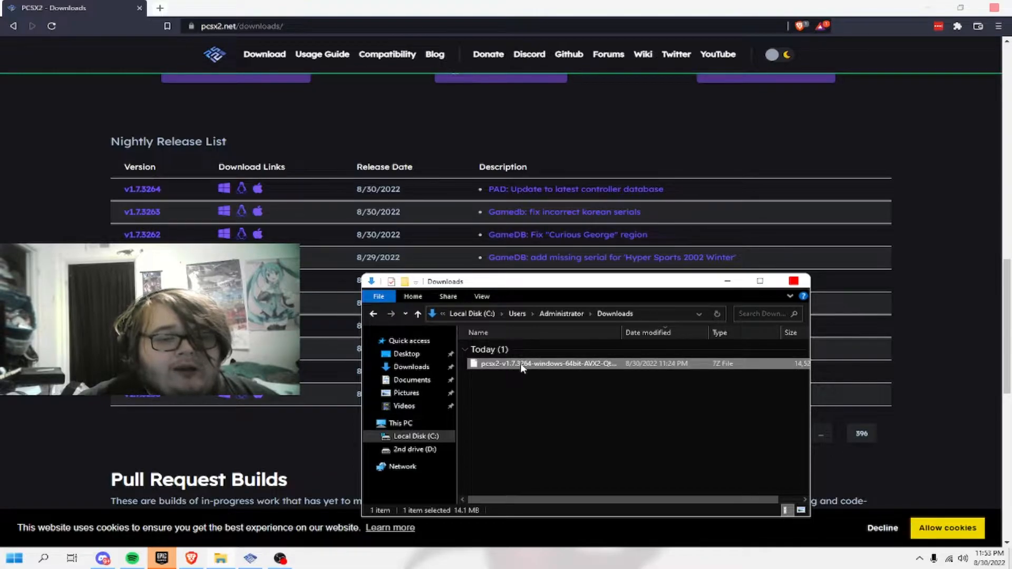
right_click(548, 363)
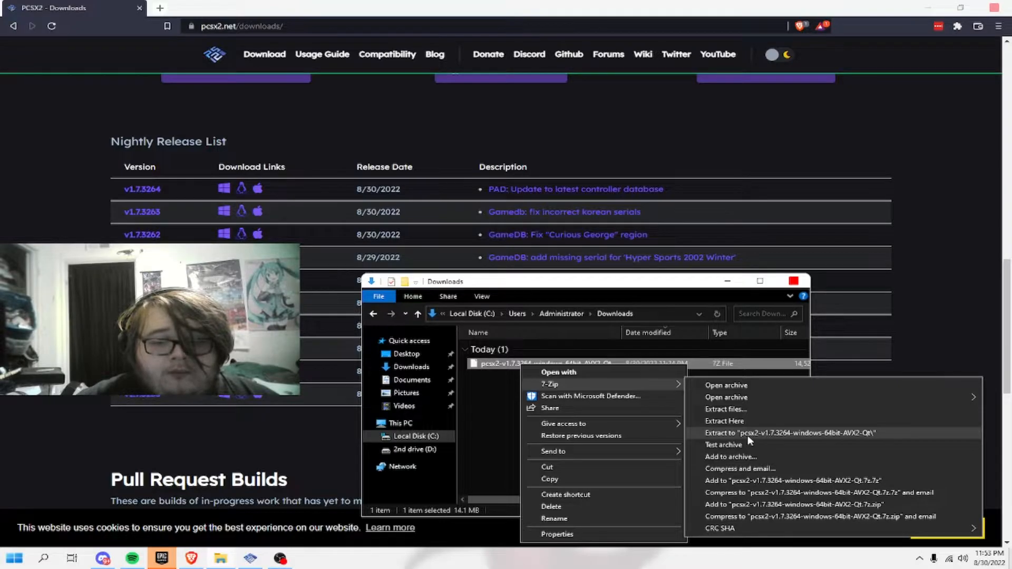
click(788, 432)
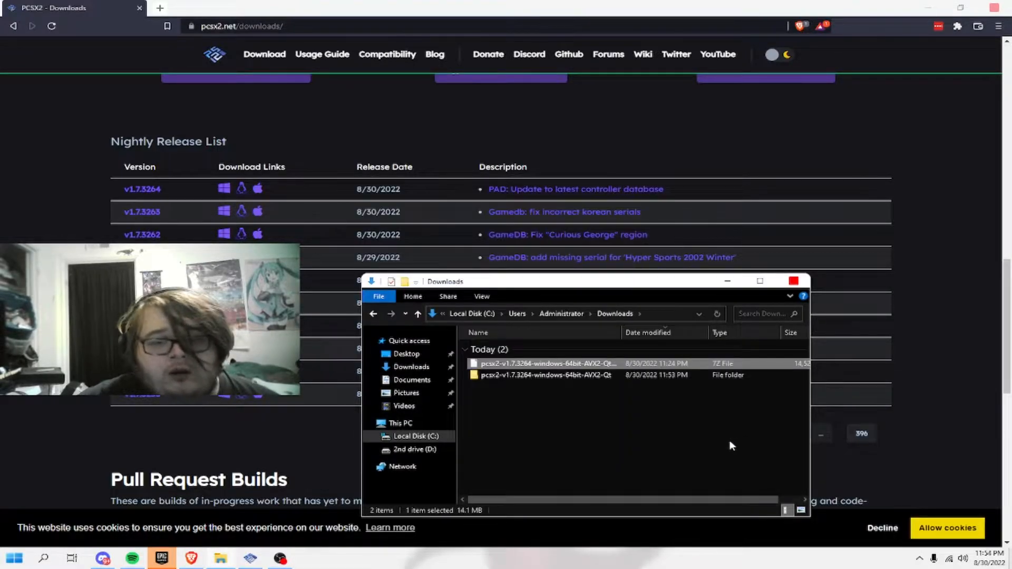
double_click(545, 375)
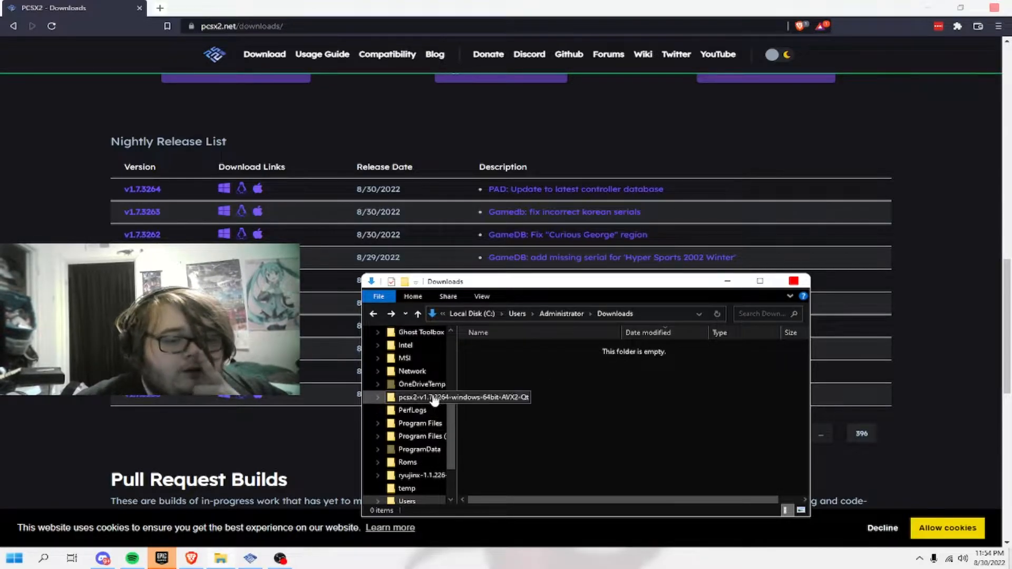
Launch pcsx2-qtx64-avx2.exe from the extracted pcsx2 folder.
double_click(463, 397)
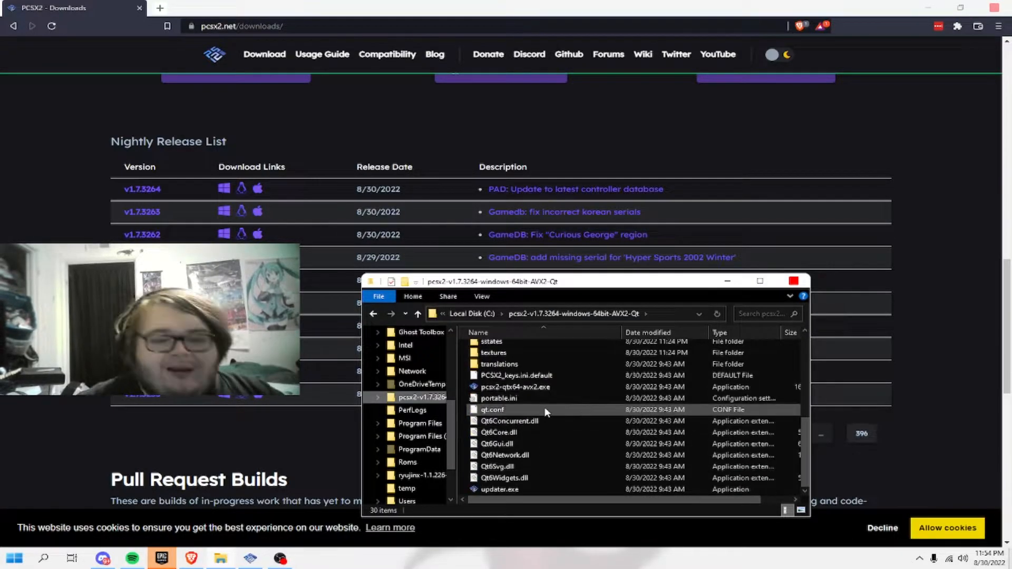
mouse_move(515, 386)
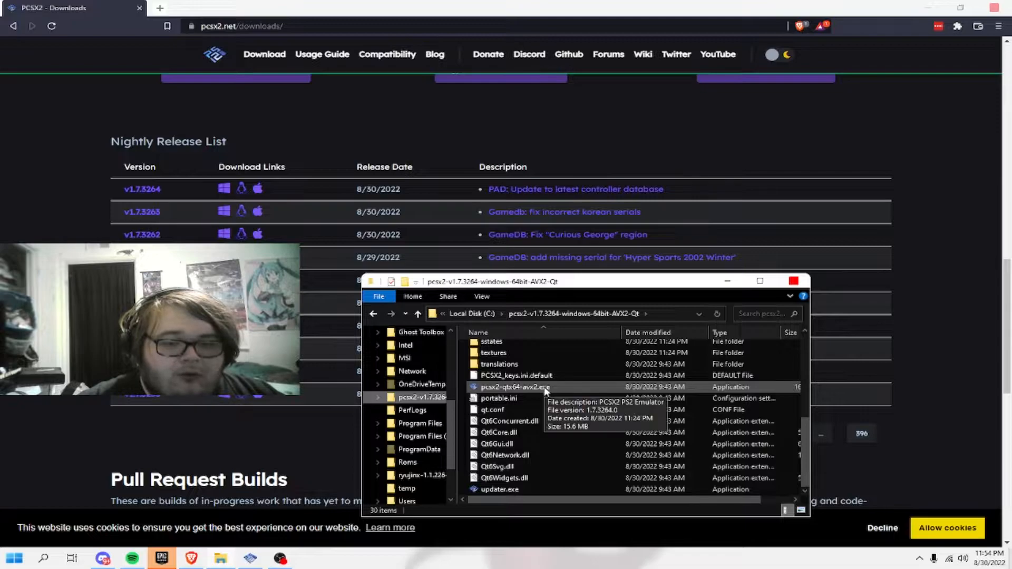
click(514, 386)
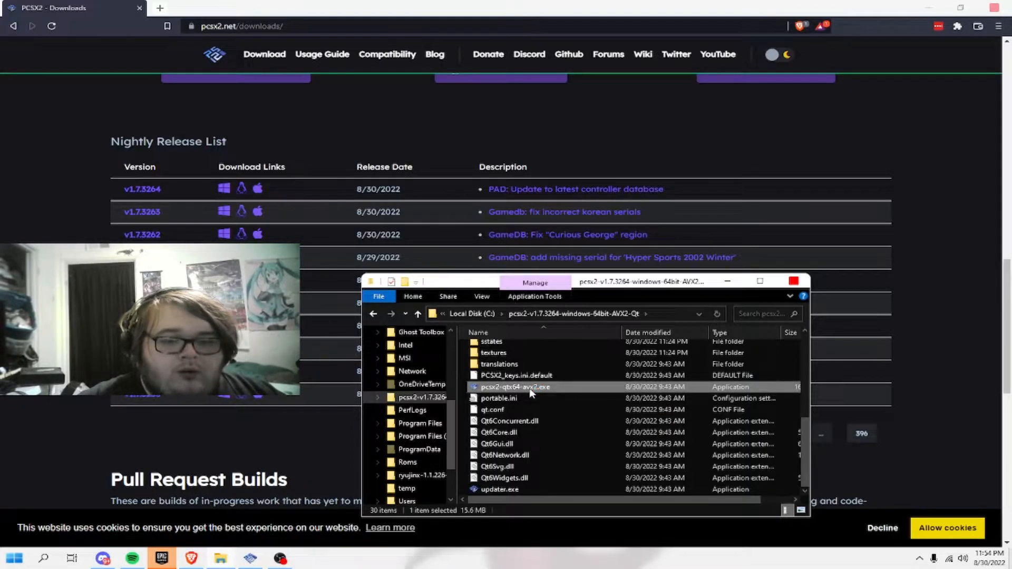
double_click(514, 386)
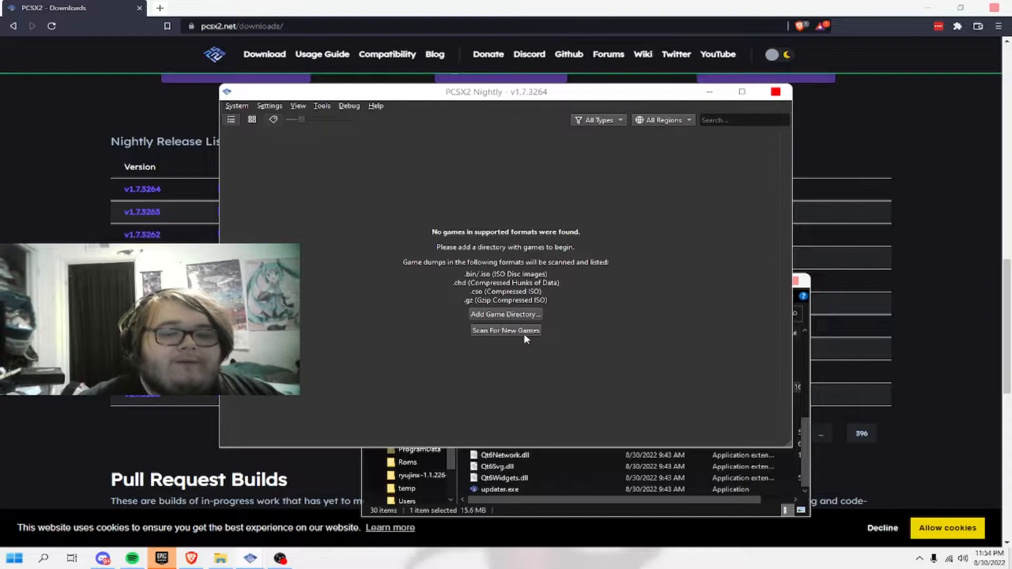
Open the PCSX2 Settings window on the BIOS page.
click(236, 105)
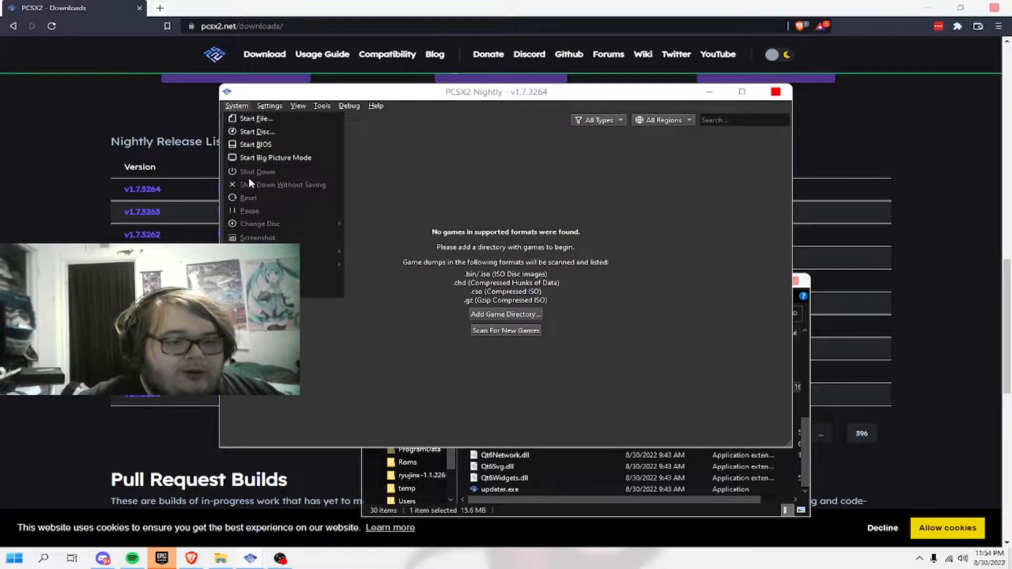
click(270, 105)
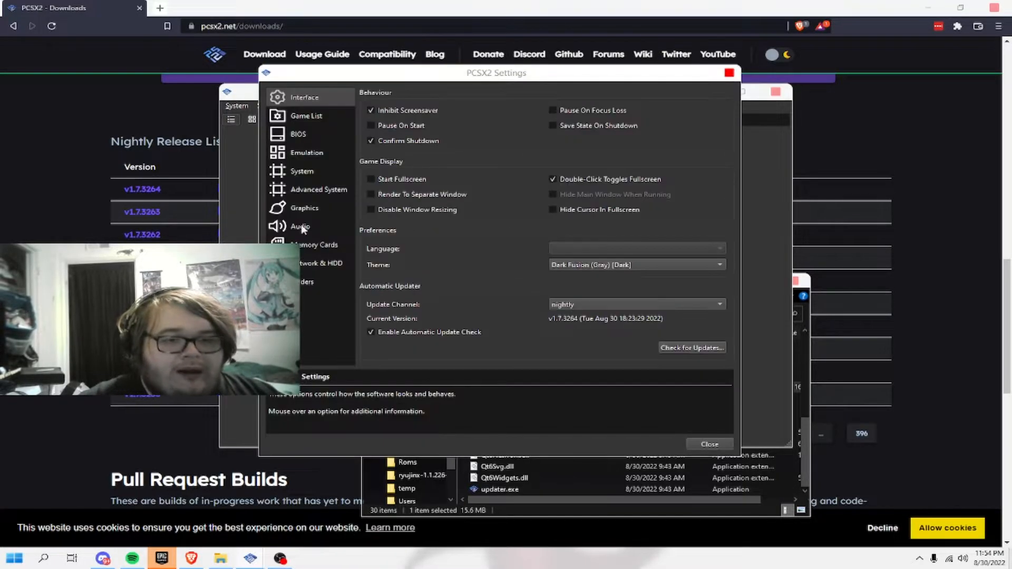
click(297, 133)
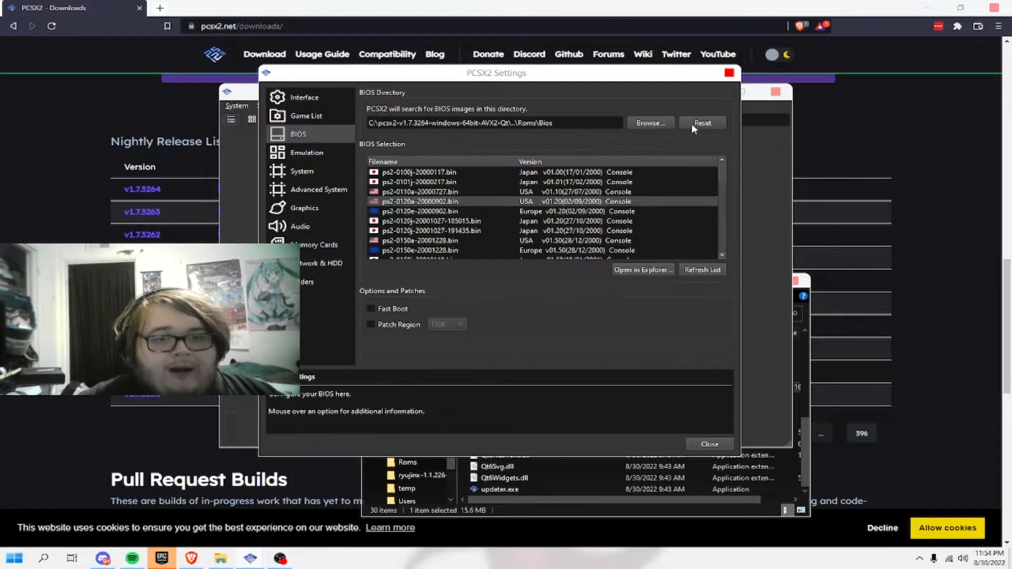
Set the BIOS search directory to C:\Roms\Bios.
click(649, 123)
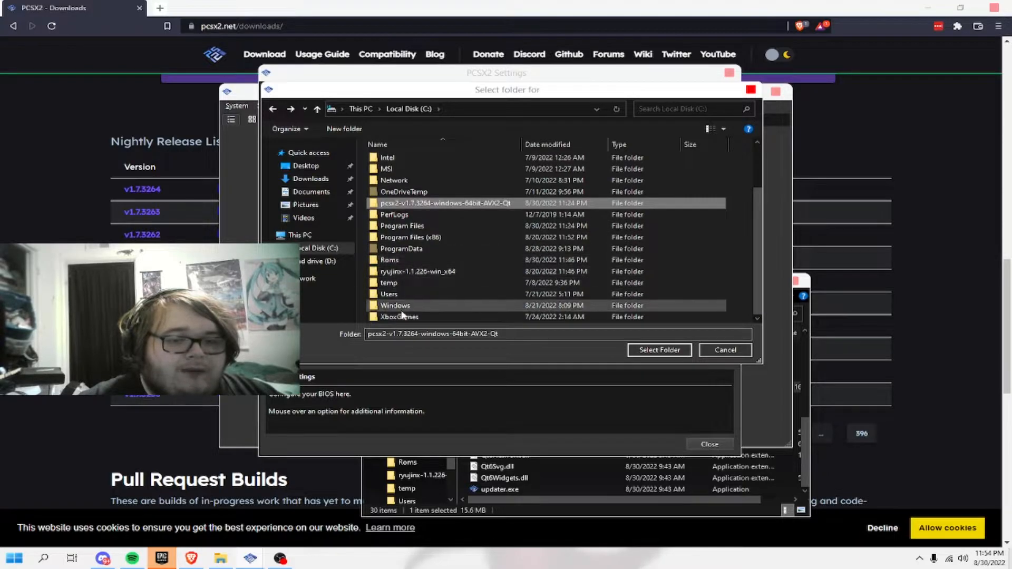
mouse_move(389, 260)
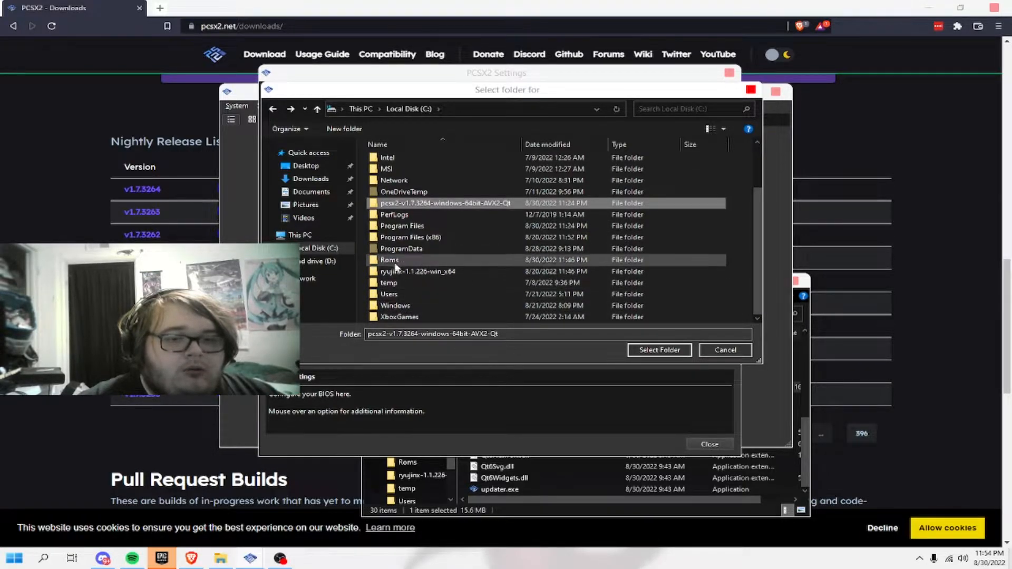
mouse_move(397, 305)
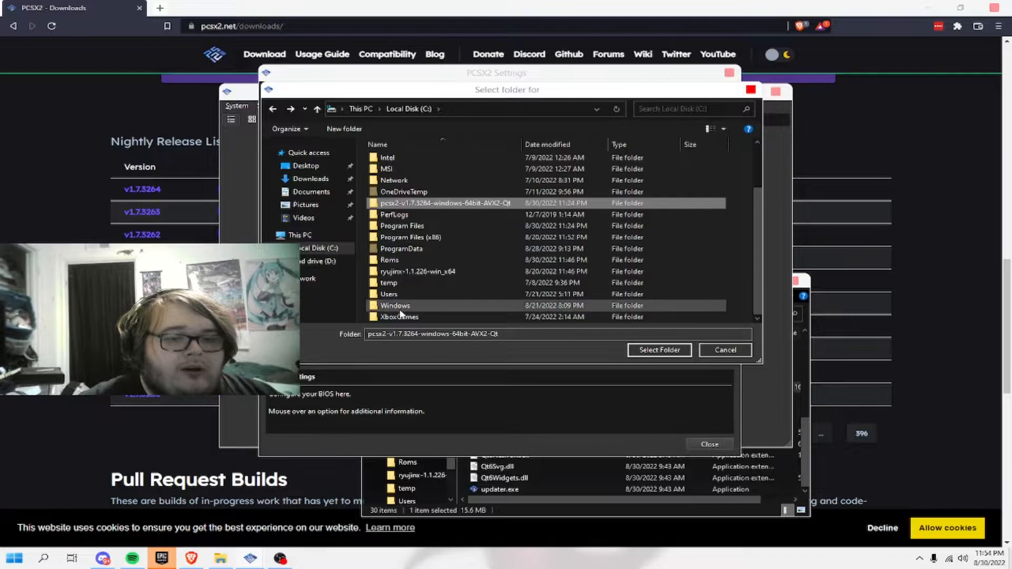
double_click(389, 260)
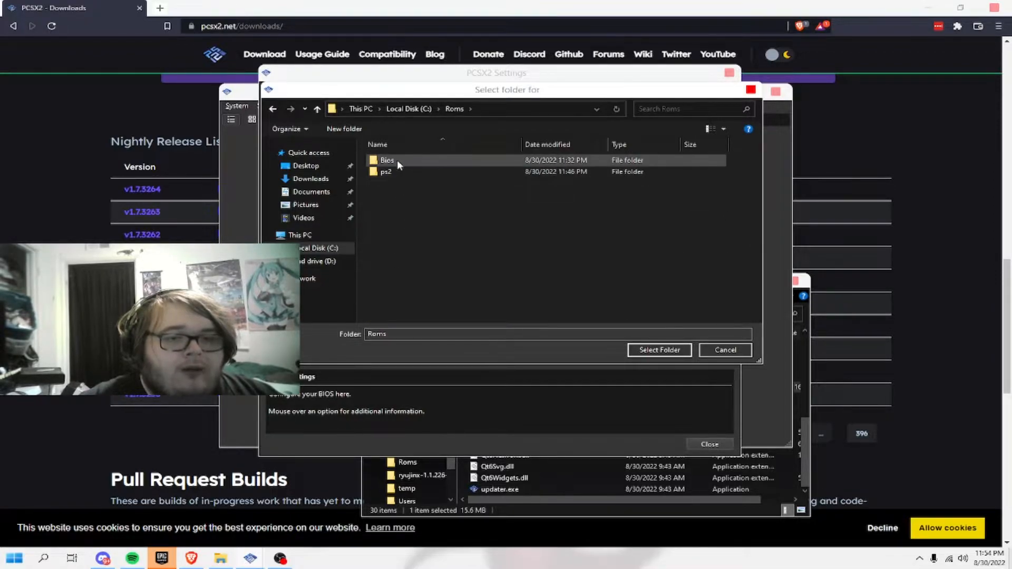
double_click(387, 160)
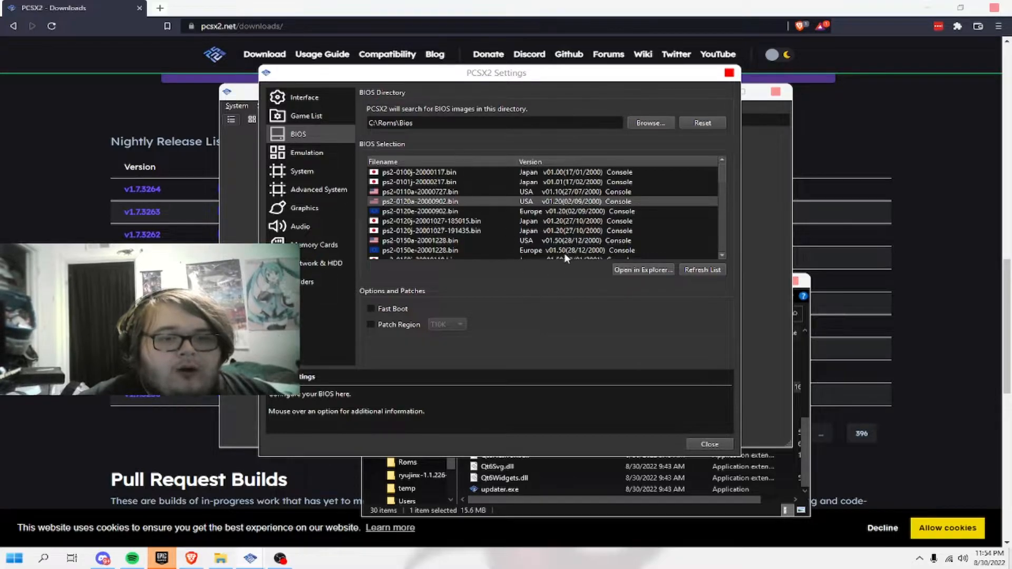
mouse_move(420, 230)
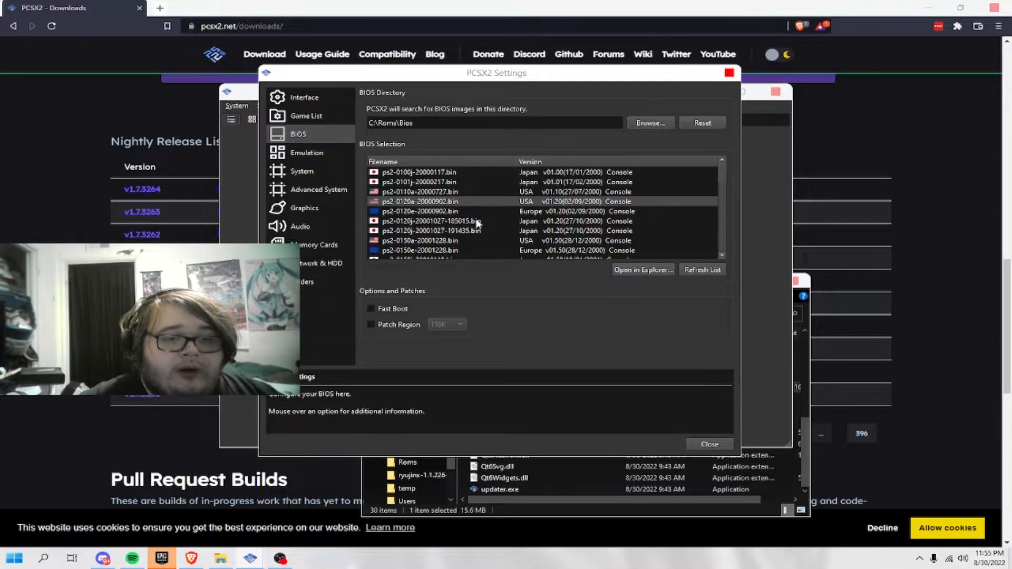
Set the Graphics adapter to NVIDIA GeForce GTX 1060 3GB.
click(304, 207)
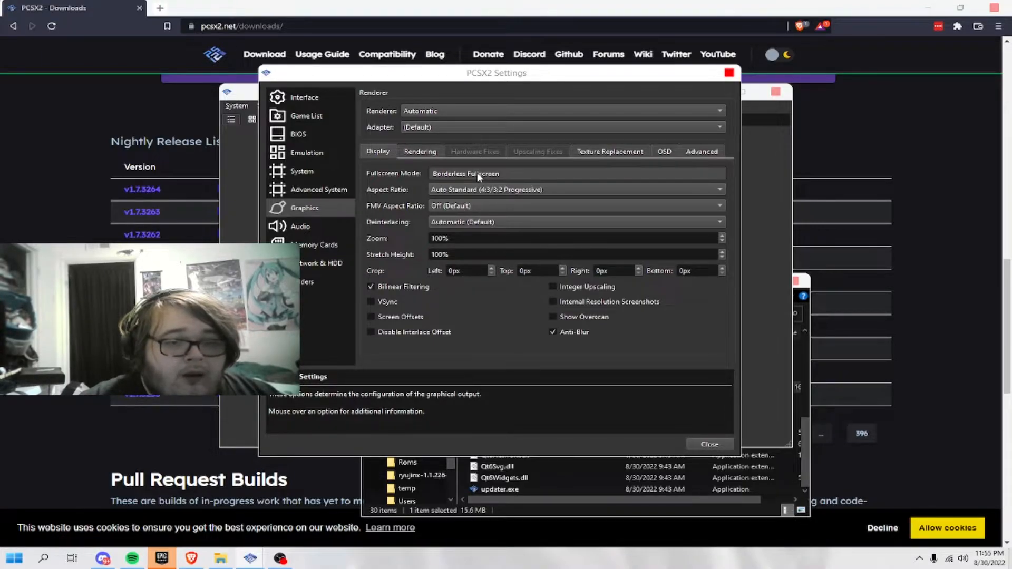
click(574, 189)
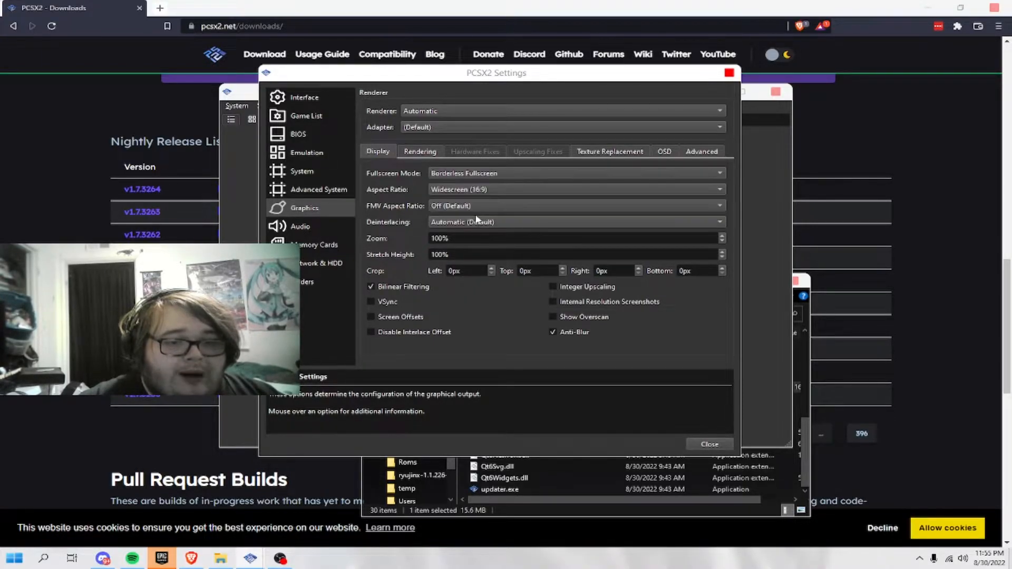
click(562, 127)
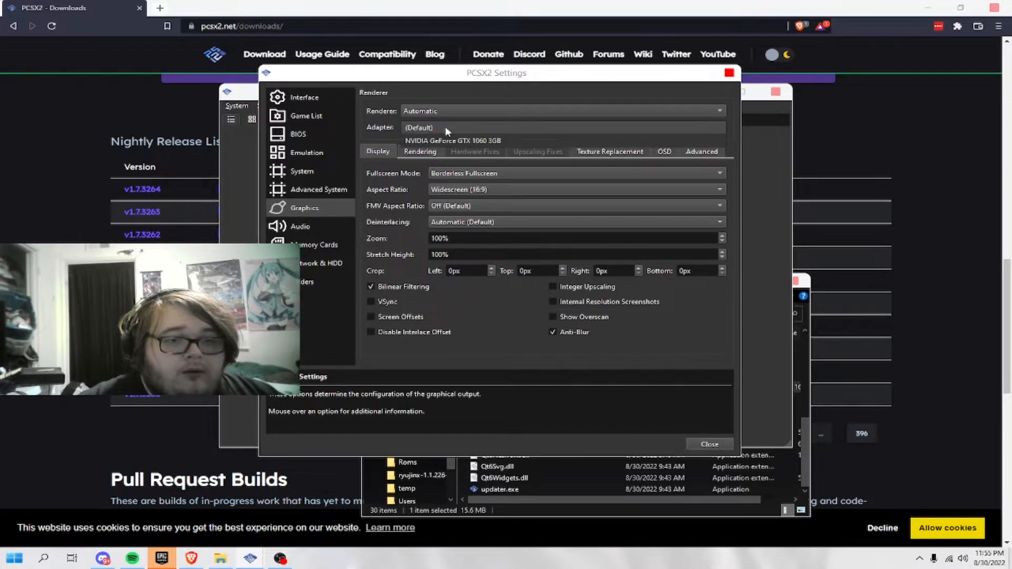
click(452, 141)
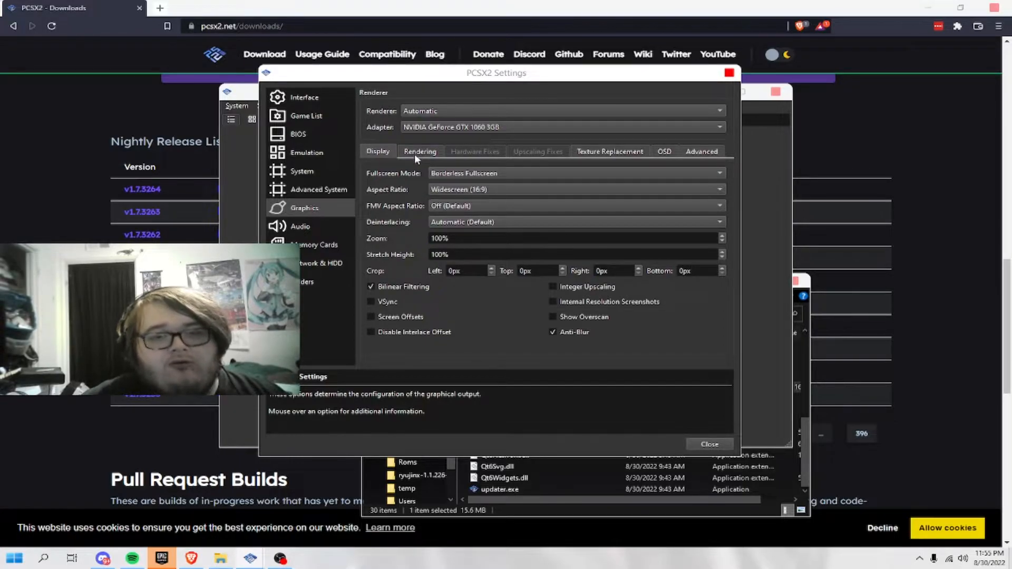
Review the Rendering and Texture Replacement tabs, keeping internal resolution at 8x Native.
click(419, 152)
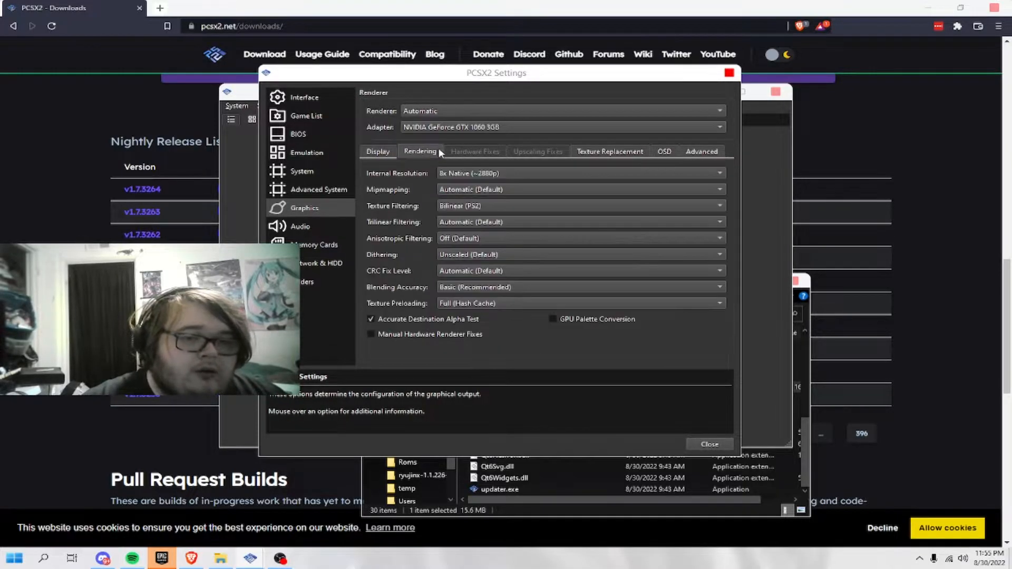
click(378, 151)
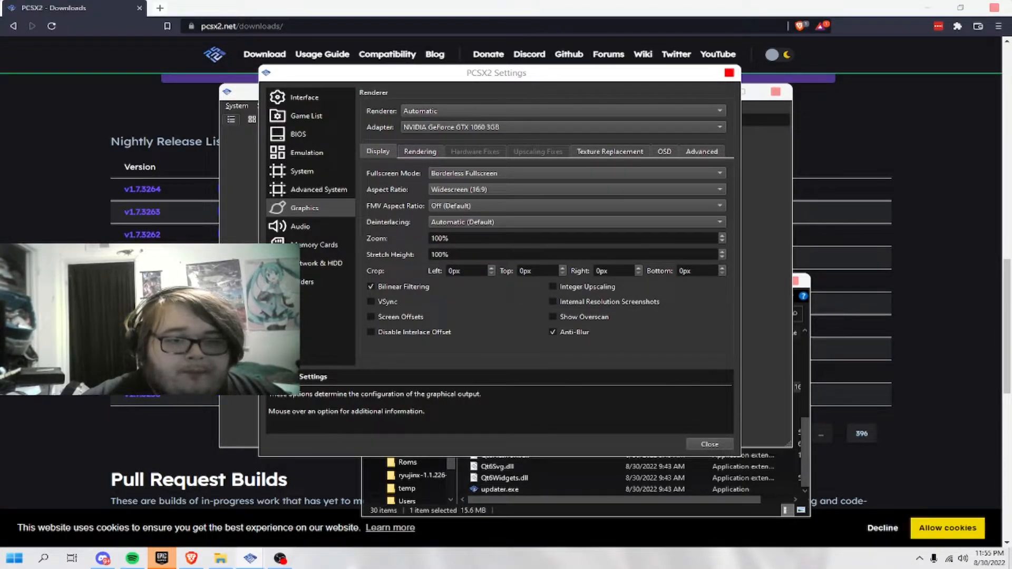
click(419, 151)
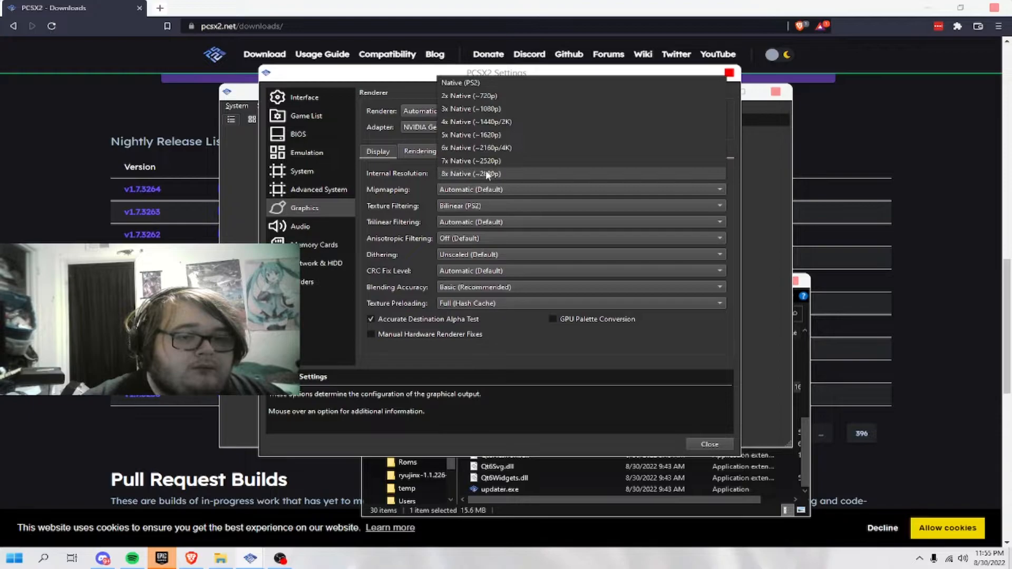
mouse_move(469, 95)
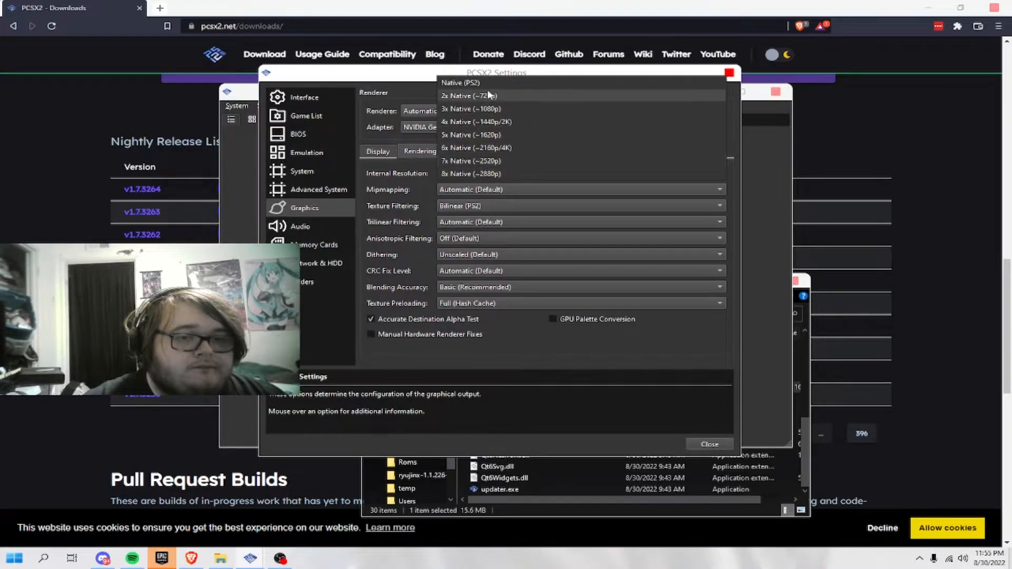
click(470, 174)
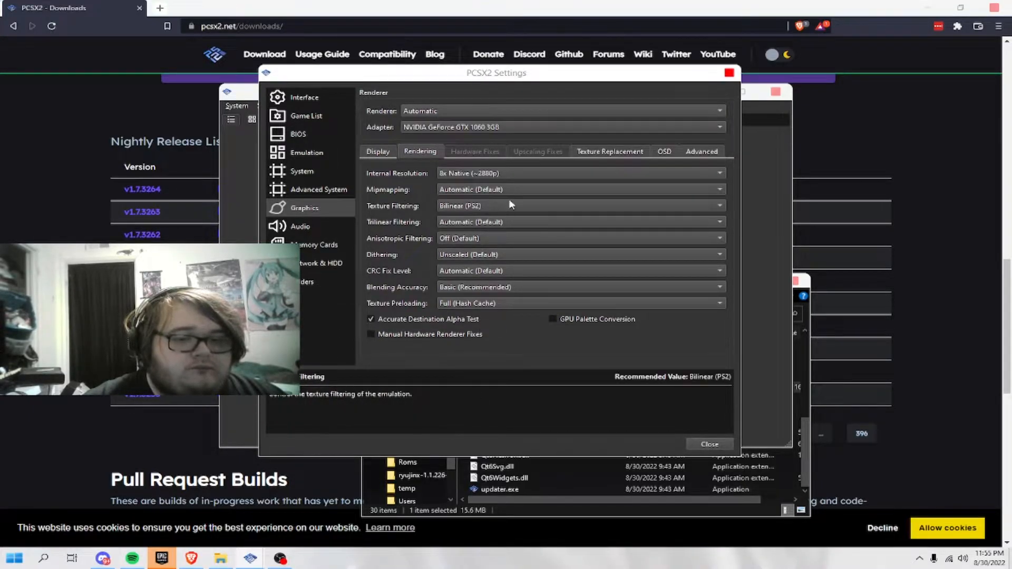
click(609, 151)
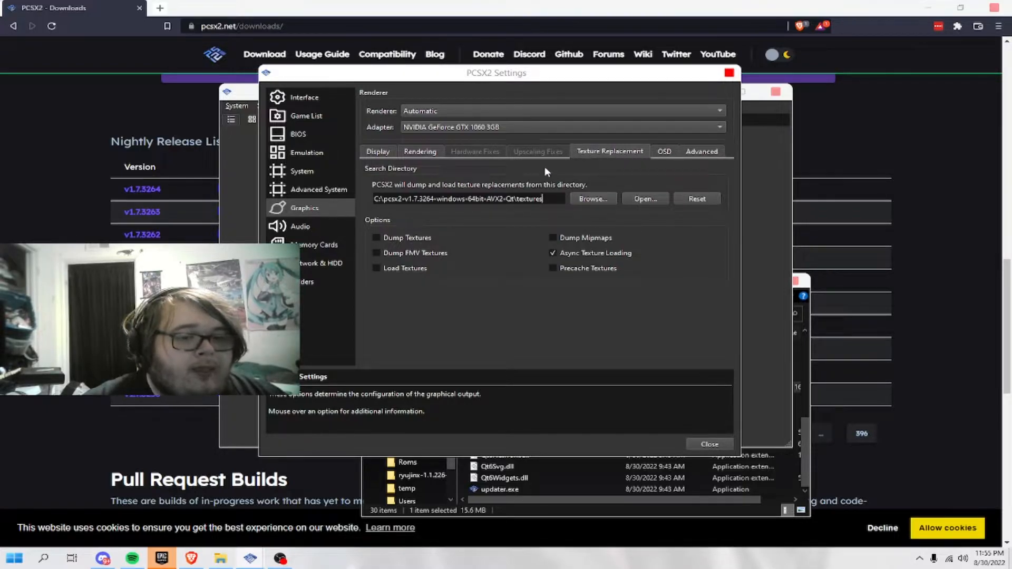
click(419, 151)
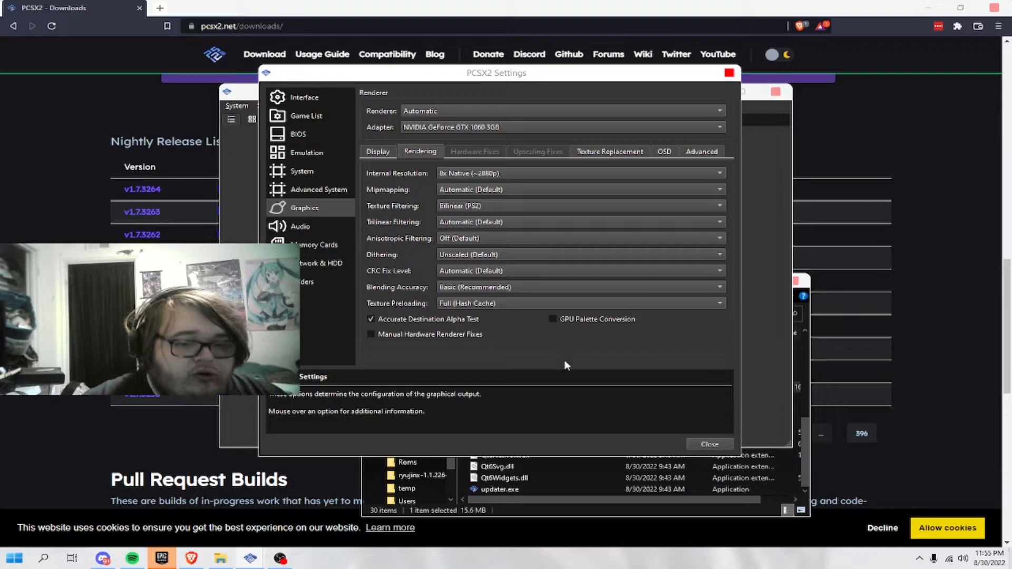
mouse_move(484, 304)
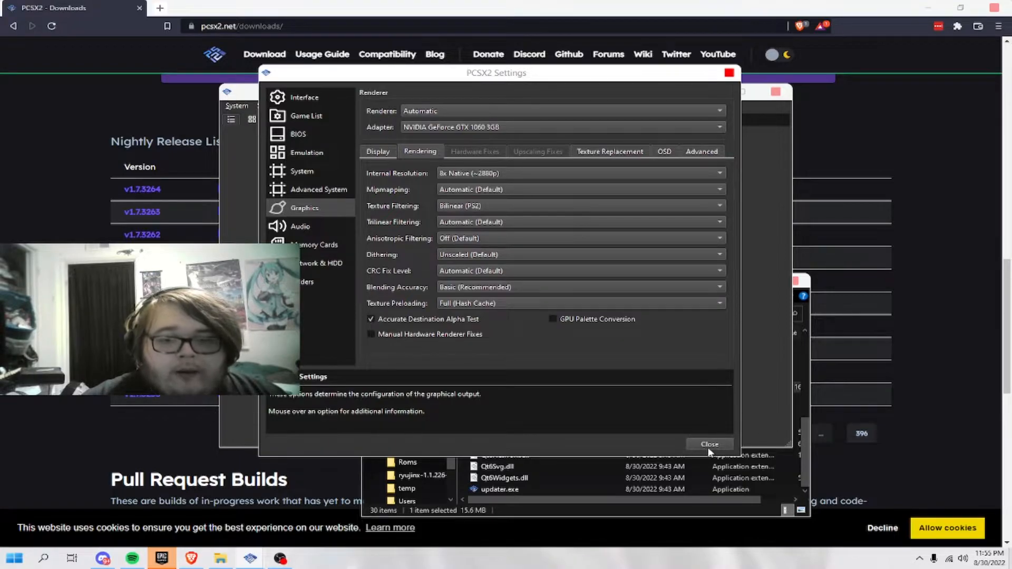
Close Settings and add C:\Roms\ps2 as a recursively scanned game directory.
click(708, 444)
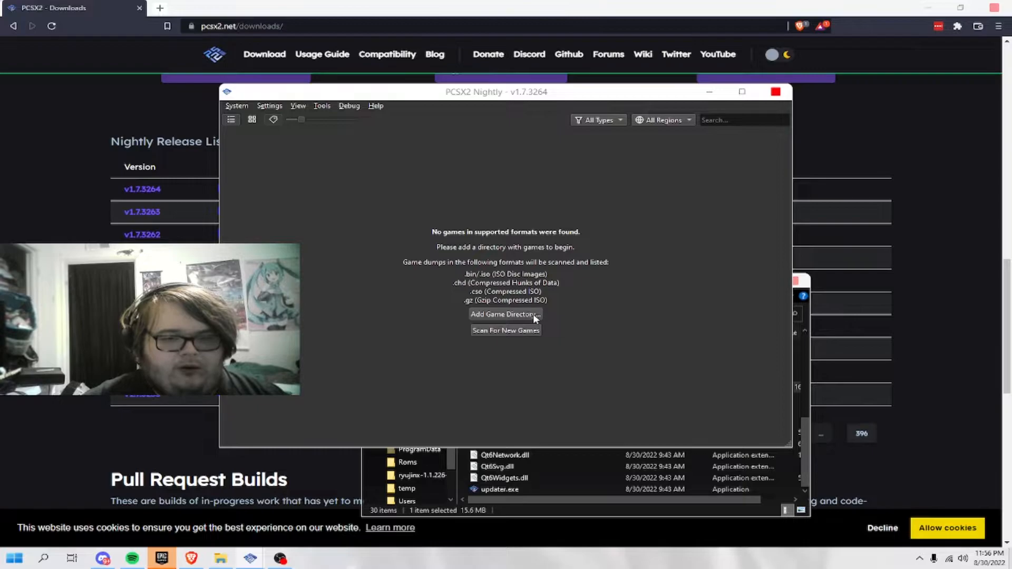
click(505, 315)
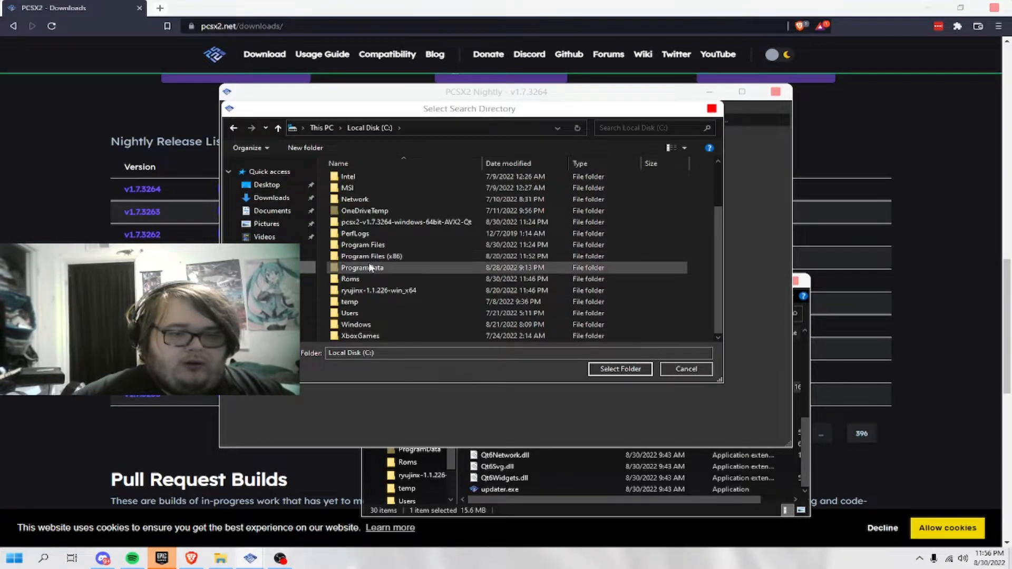
double_click(350, 278)
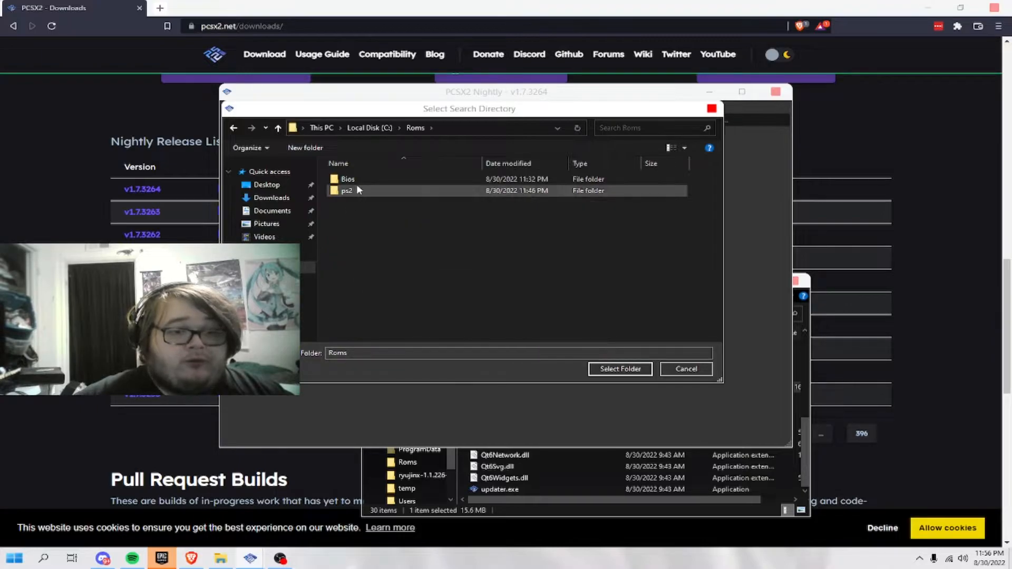
double_click(347, 191)
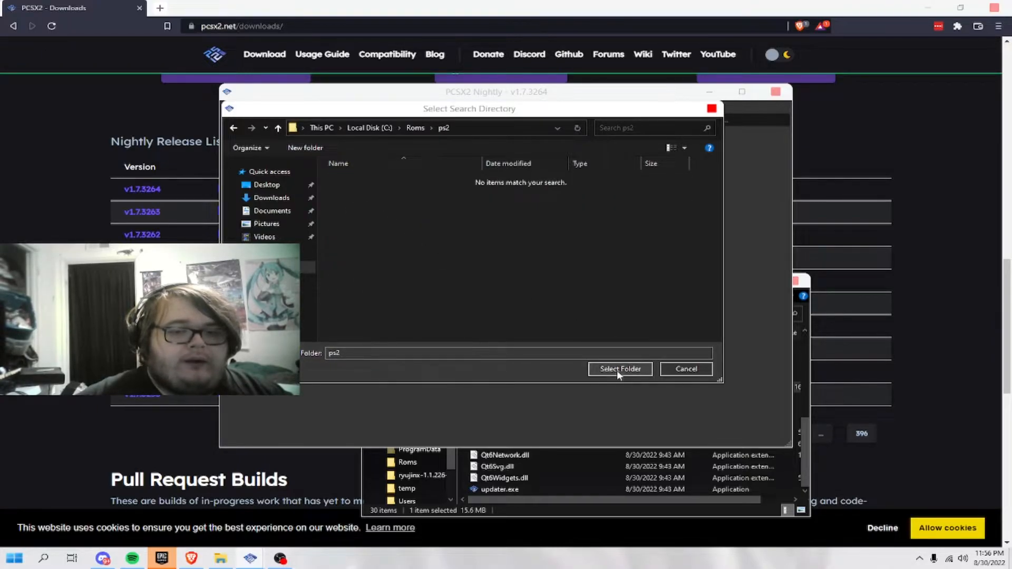
click(619, 369)
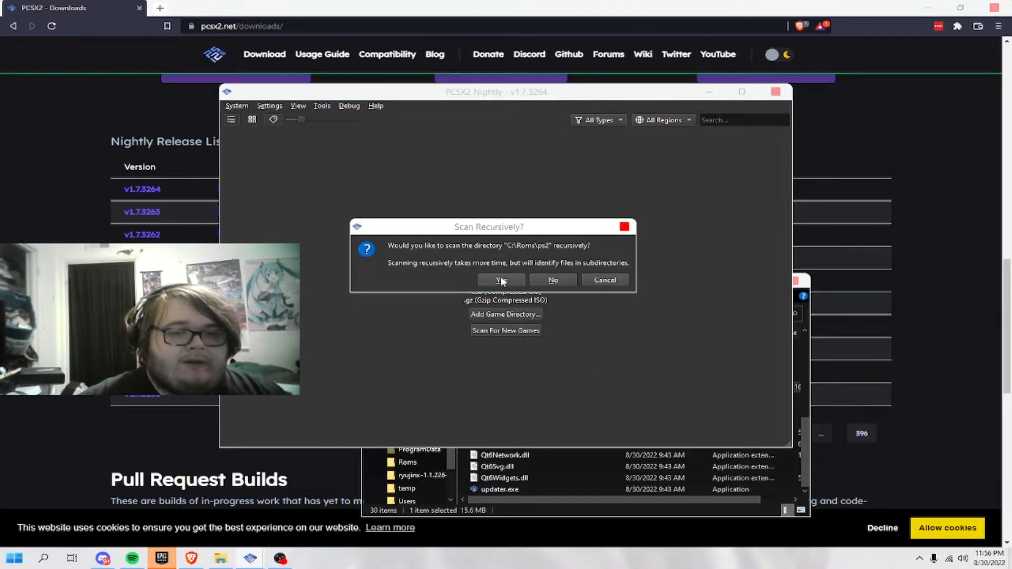
click(500, 279)
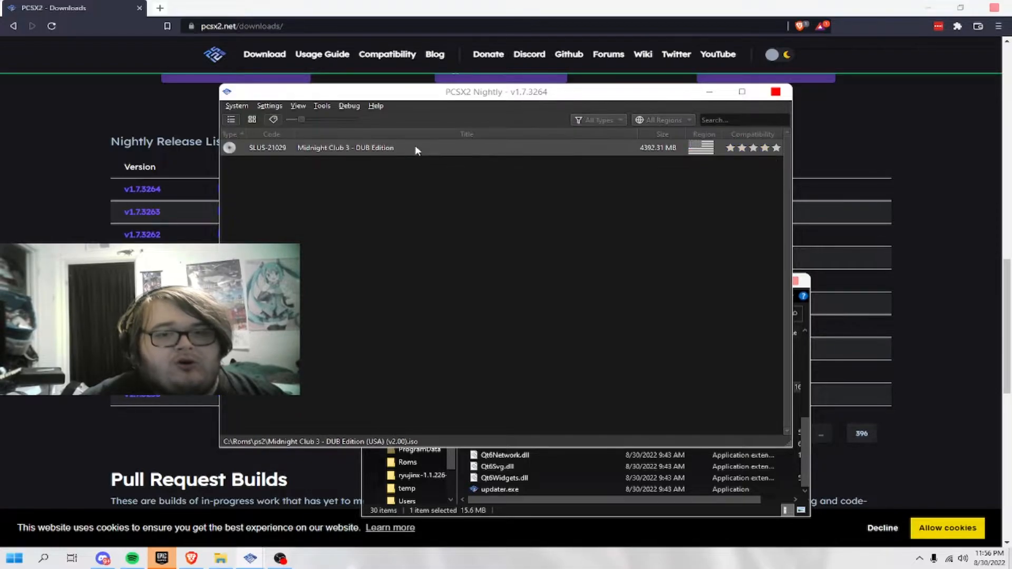
Boot Midnight Club 3 - DUB Edition from the PCSX2 game list.
double_click(344, 147)
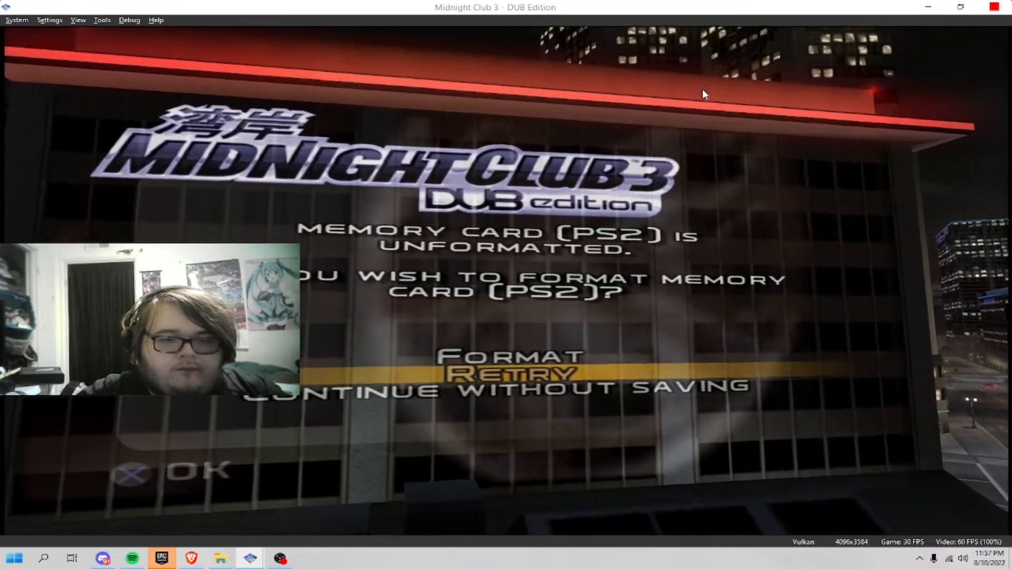
Format the memory card, create the xsprayl profile, and proceed into city driving.
key(up)
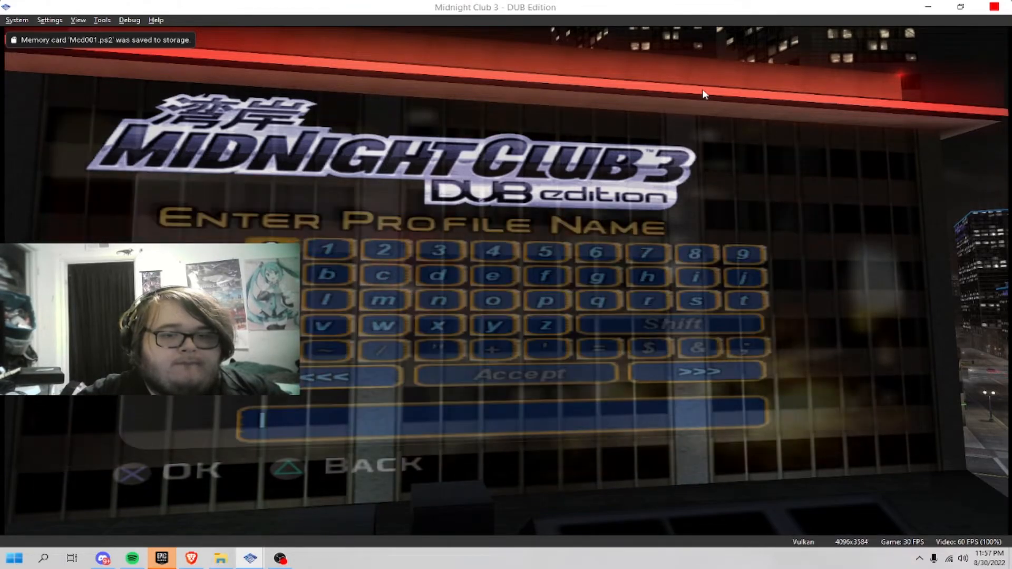
click(384, 301)
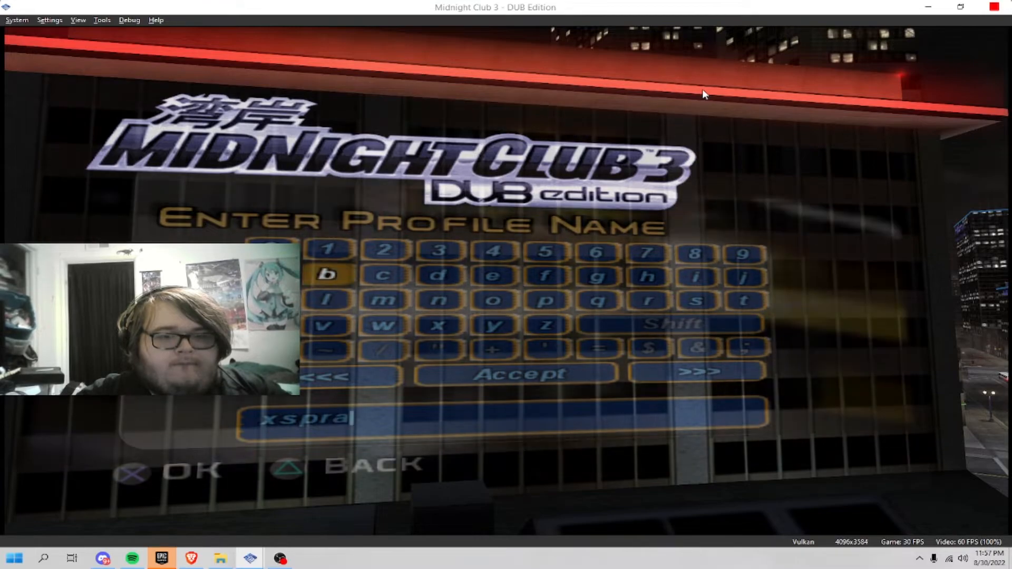
click(439, 324)
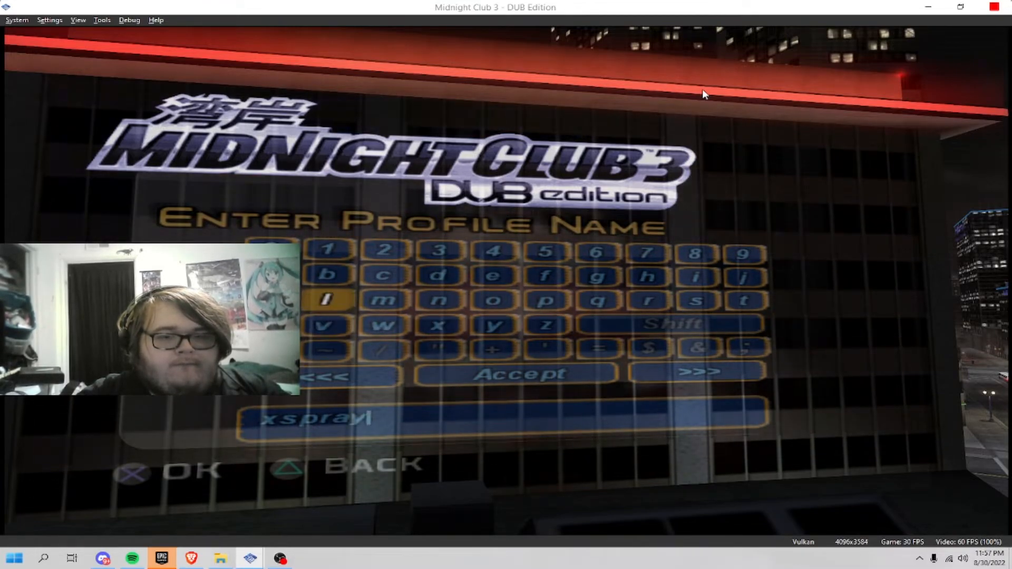
click(696, 300)
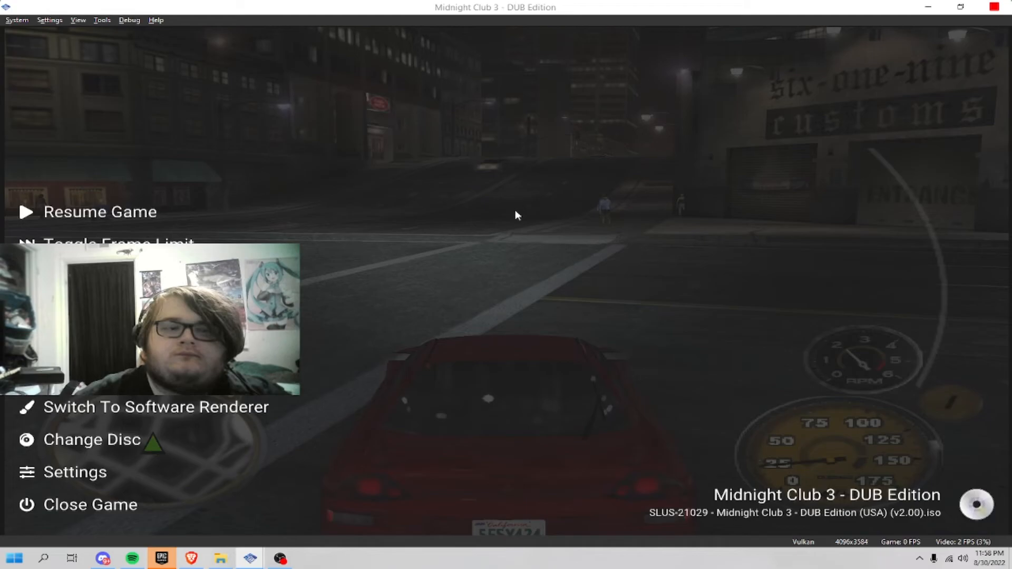
Resume Midnight Club 3 from the pause menu and open PCSX2's System menu.
click(100, 212)
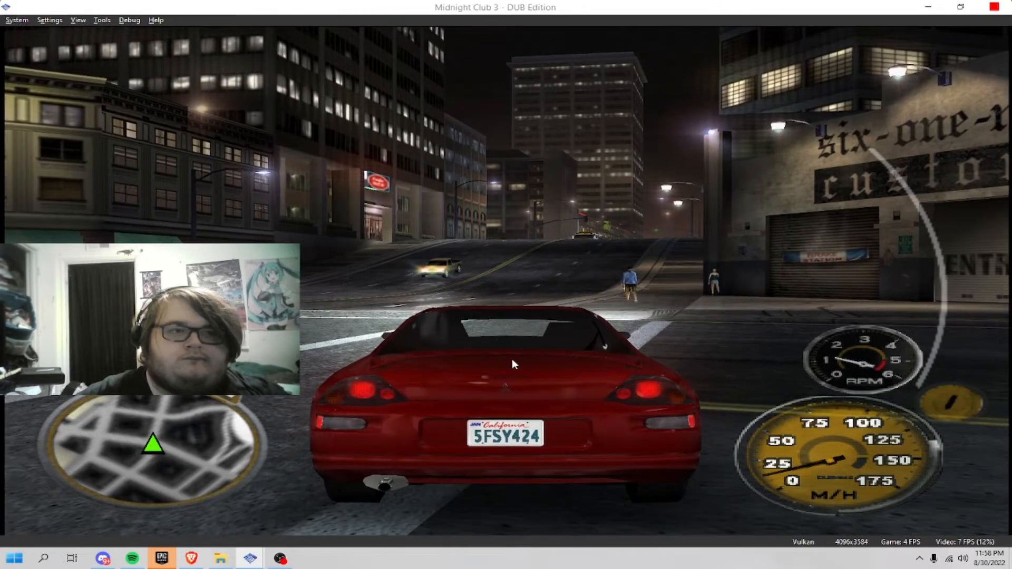
click(16, 20)
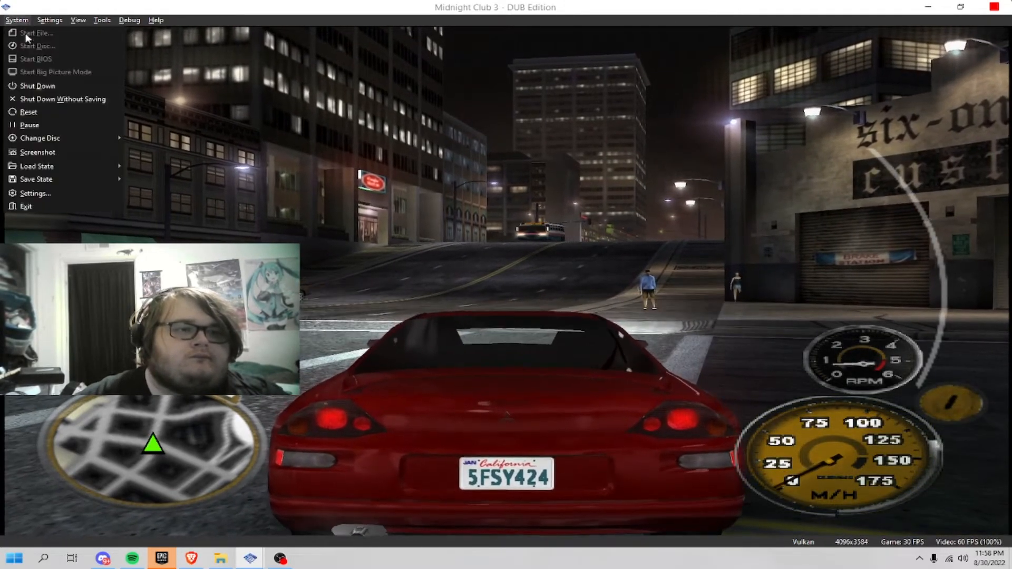
Change the internal resolution from 8x Native to 5x Native (~1620p) and close settings.
click(35, 193)
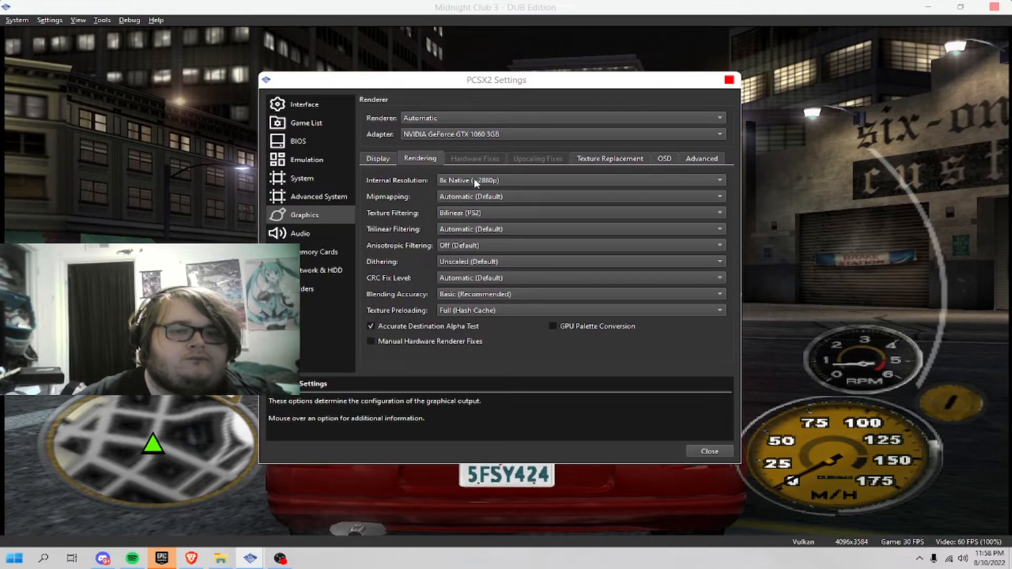
click(579, 181)
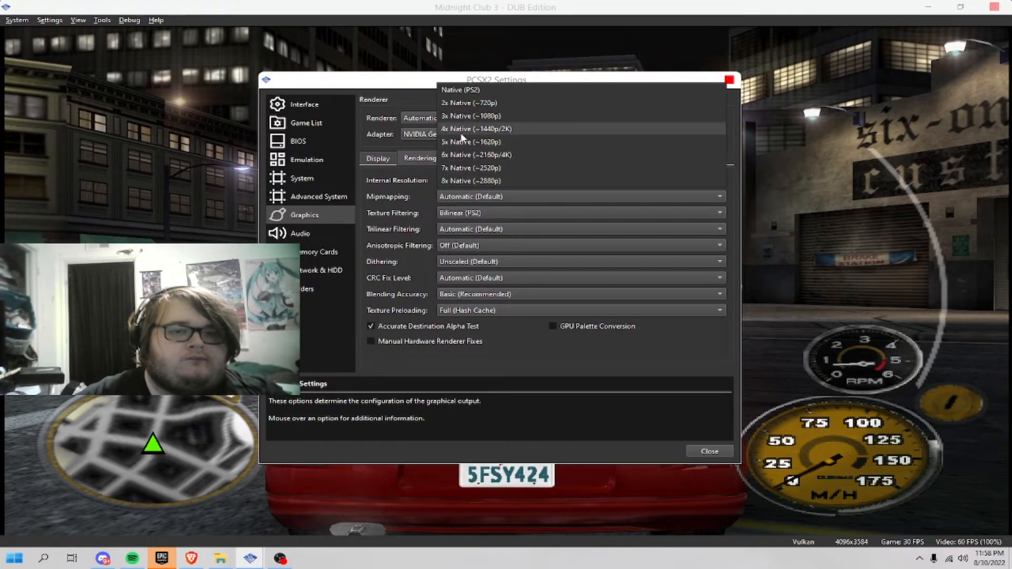
click(472, 141)
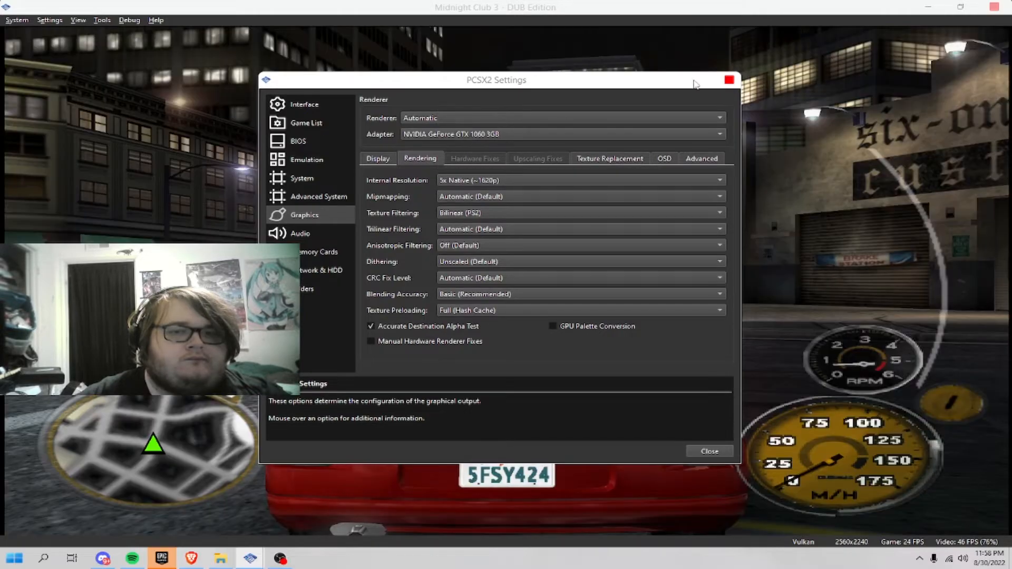
click(709, 451)
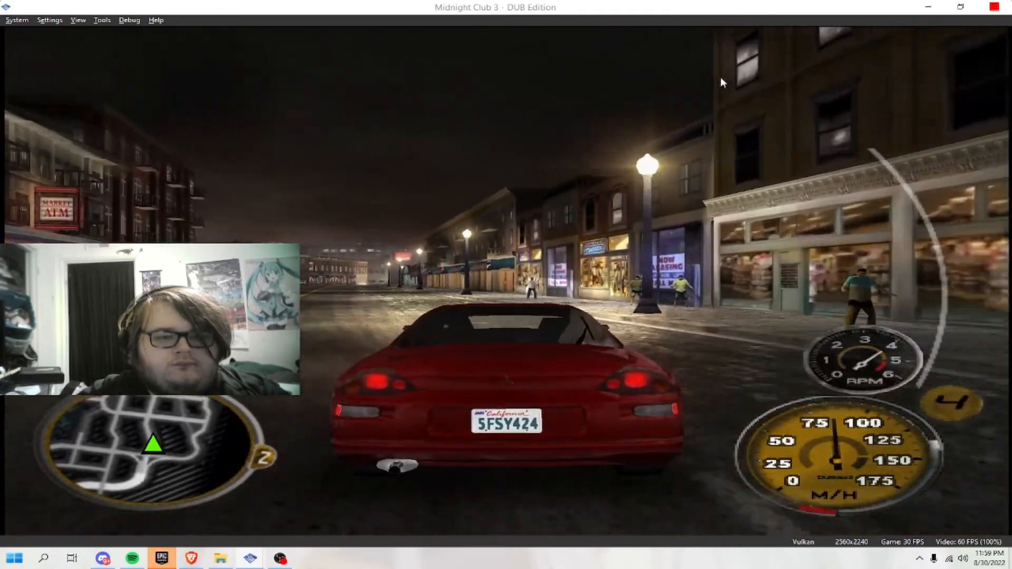
Pause Midnight Club 3 with Esc and request Shut Down to get the confirmation prompt.
key(Escape)
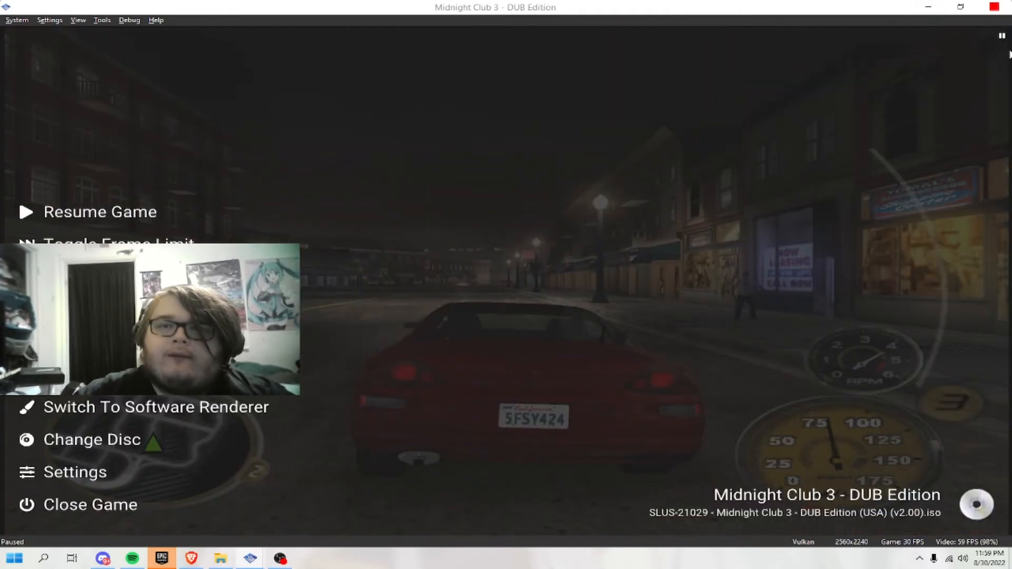
click(90, 504)
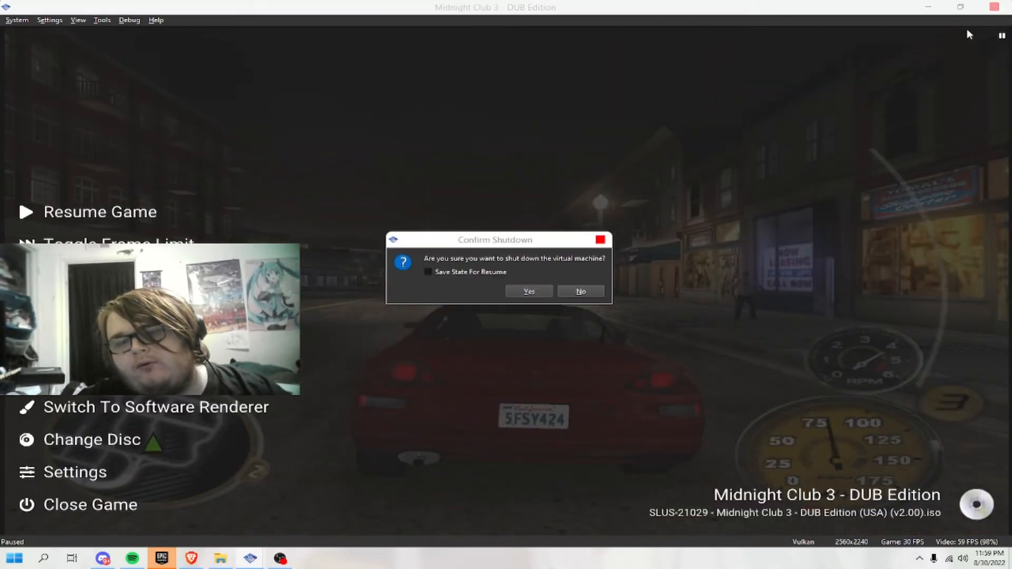